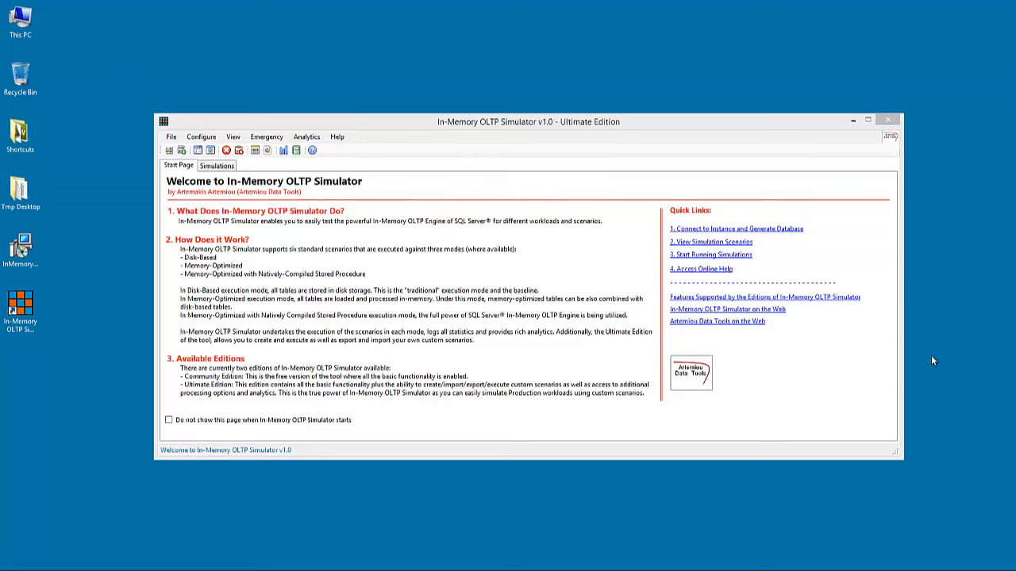
# Switch from the Start Page to the Simulations page
pyautogui.click(216, 165)
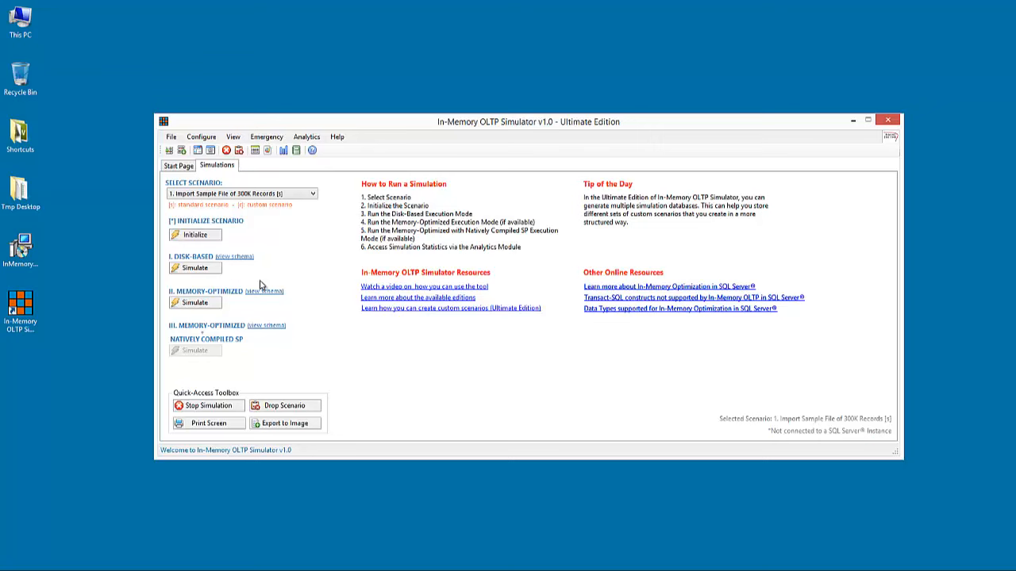
pyautogui.moveTo(495, 258)
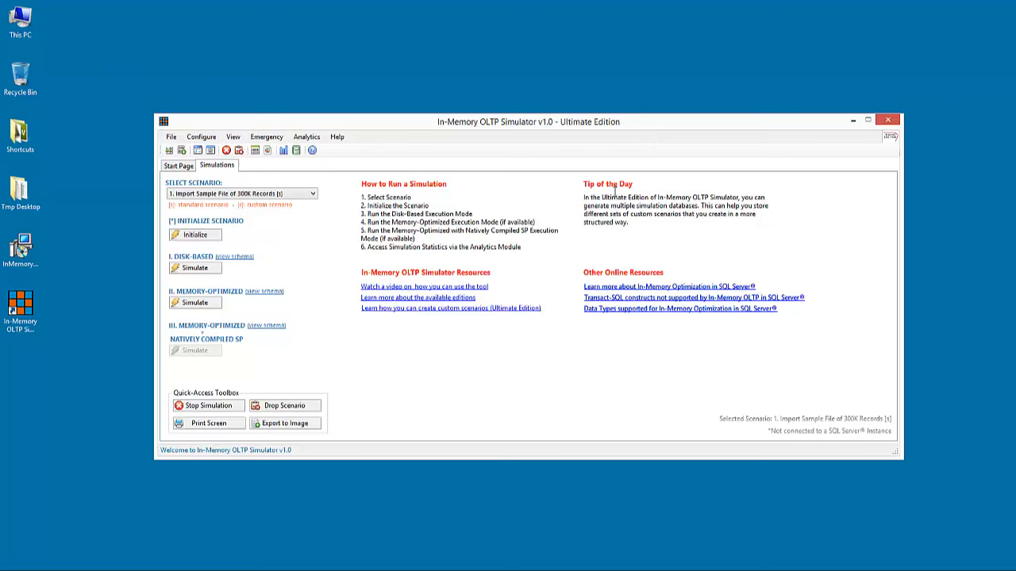
pyautogui.moveTo(485, 199)
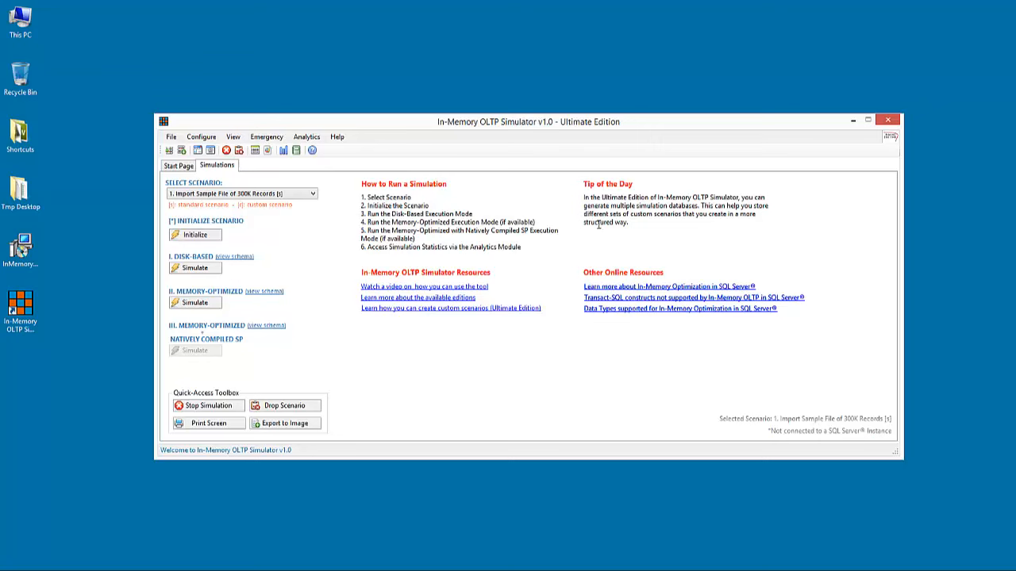
pyautogui.moveTo(467, 214)
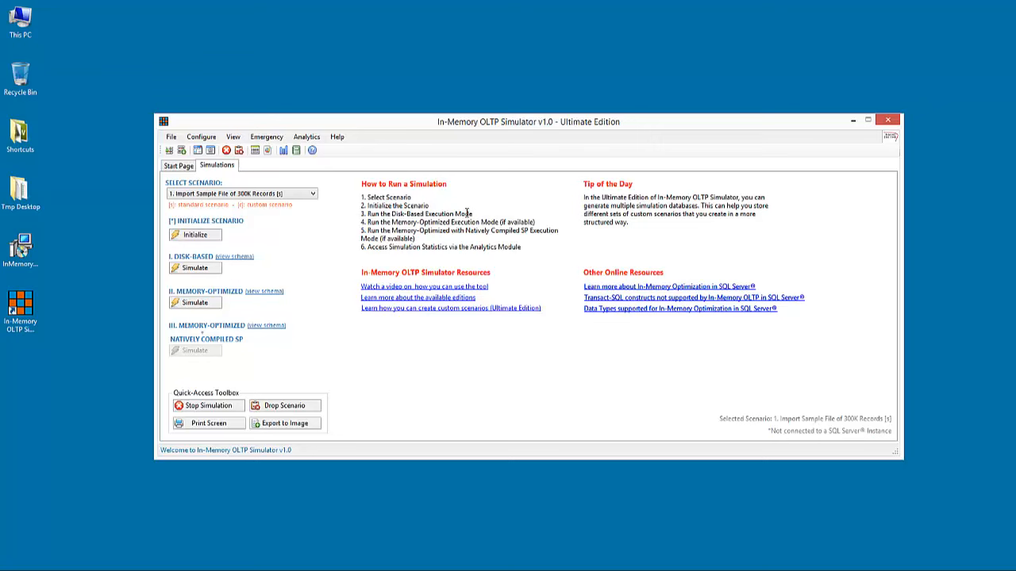
# Choose Configure > Connect to SQL Instance to bring up the connection dialog
pyautogui.click(201, 136)
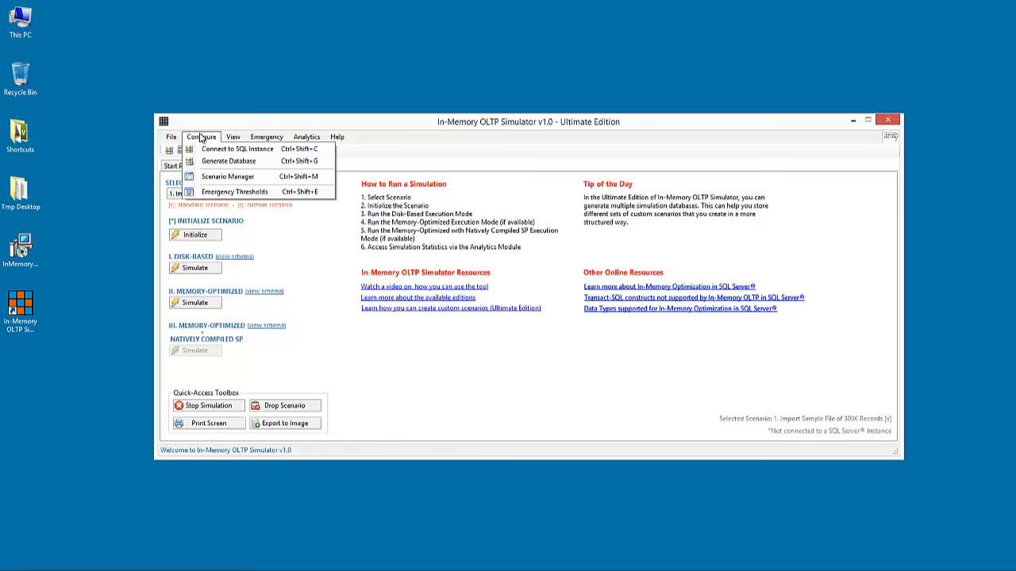
pyautogui.moveTo(236, 150)
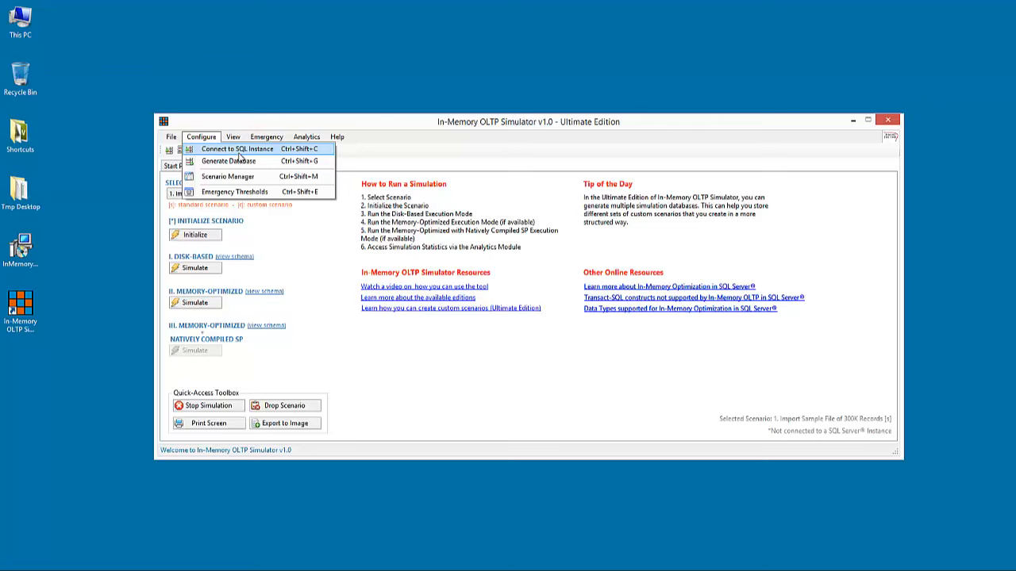
pyautogui.moveTo(230, 161)
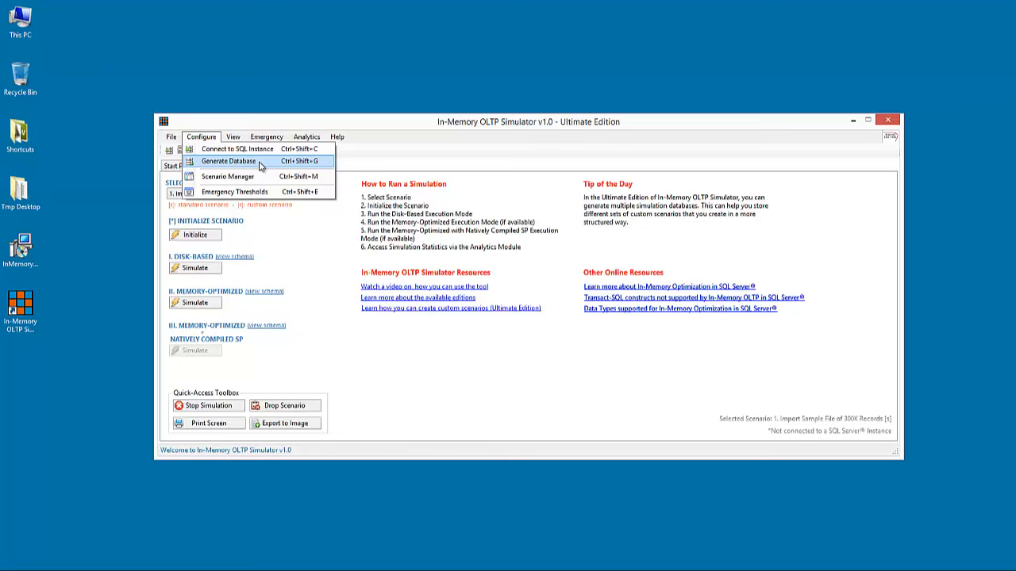
pyautogui.moveTo(237, 149)
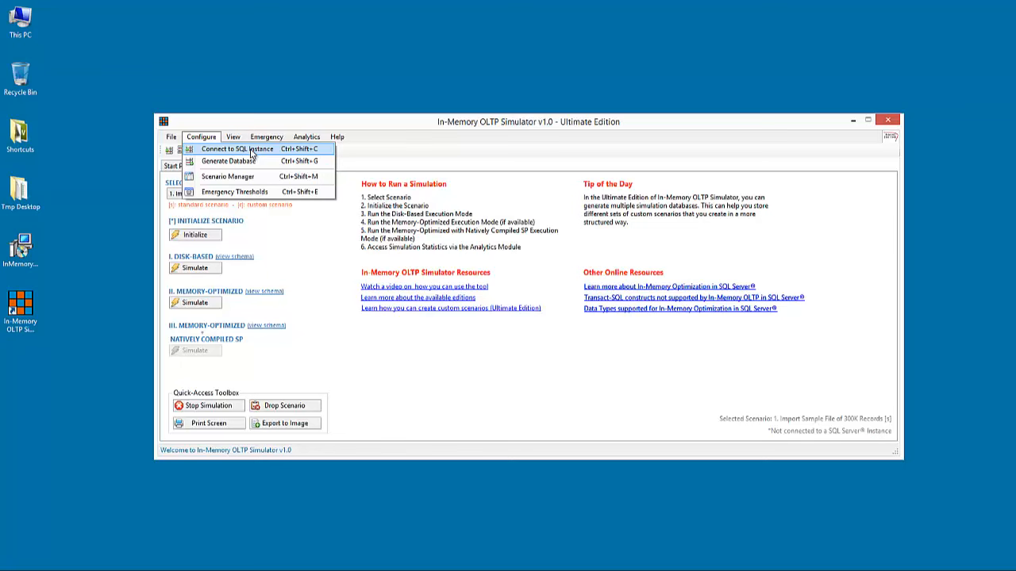
pyautogui.moveTo(274, 149)
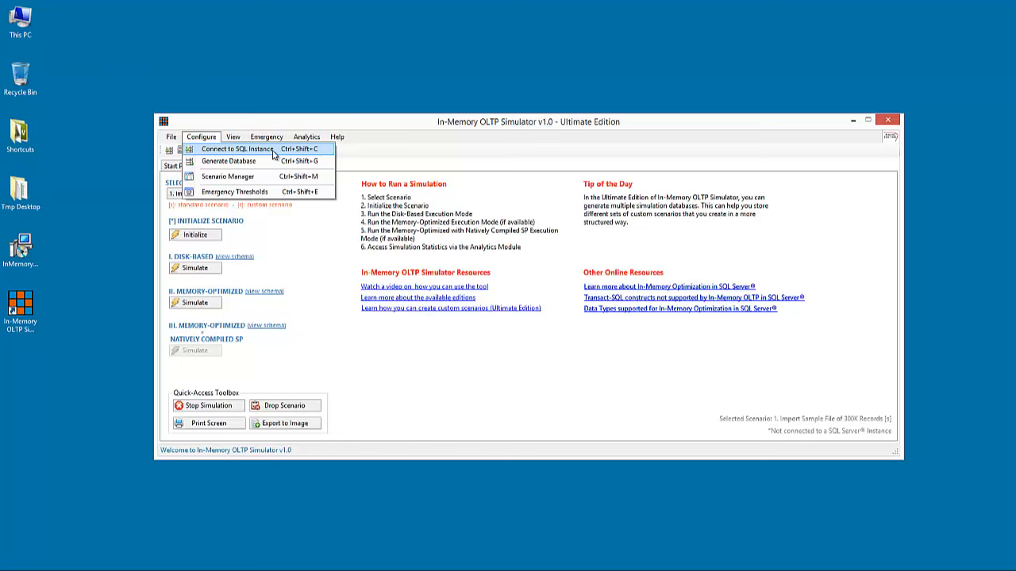
pyautogui.click(242, 149)
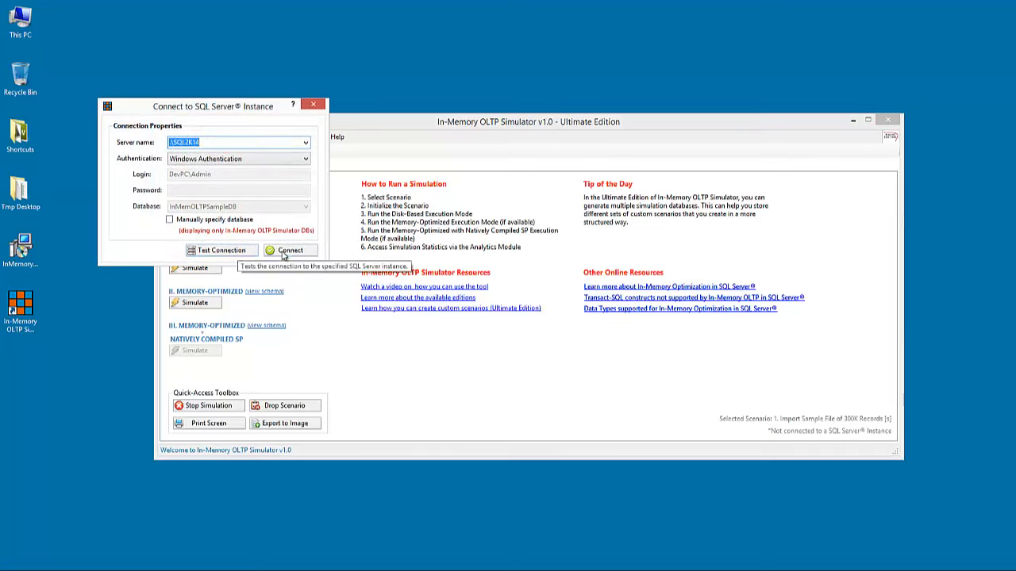
# Connect to .\SQL2K14 and InMemOLTPSampleDB using the prefilled Windows Authentication settings
pyautogui.click(290, 250)
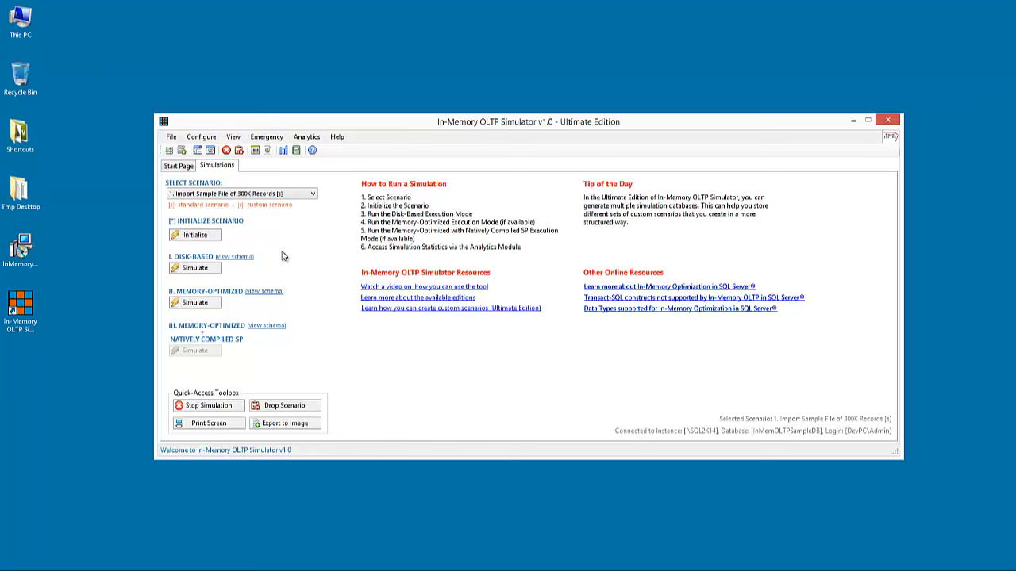
pyautogui.click(200, 136)
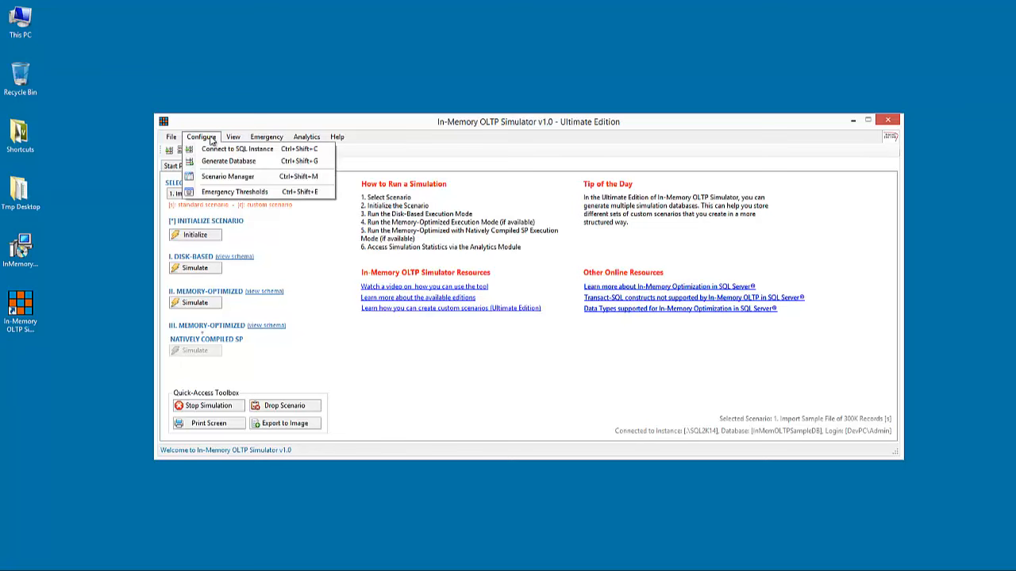
pyautogui.click(227, 176)
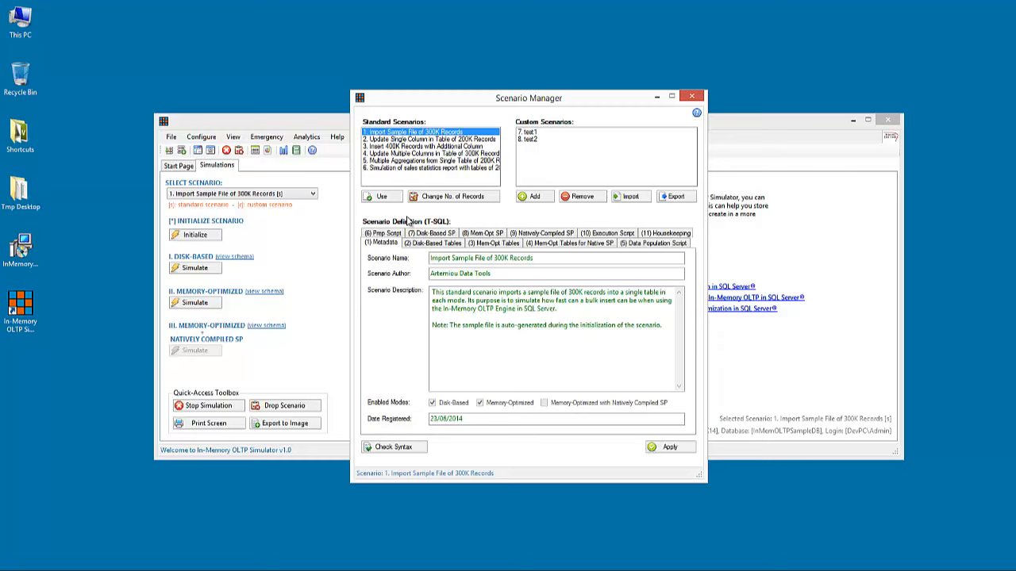
pyautogui.moveTo(528, 97); pyautogui.dragTo(446, 65)
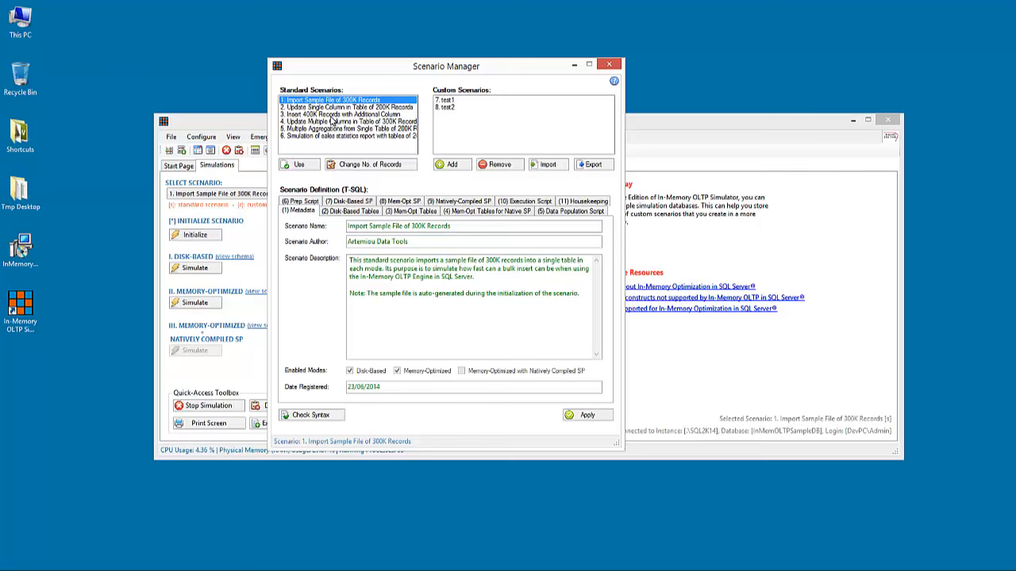
pyautogui.moveTo(310, 140)
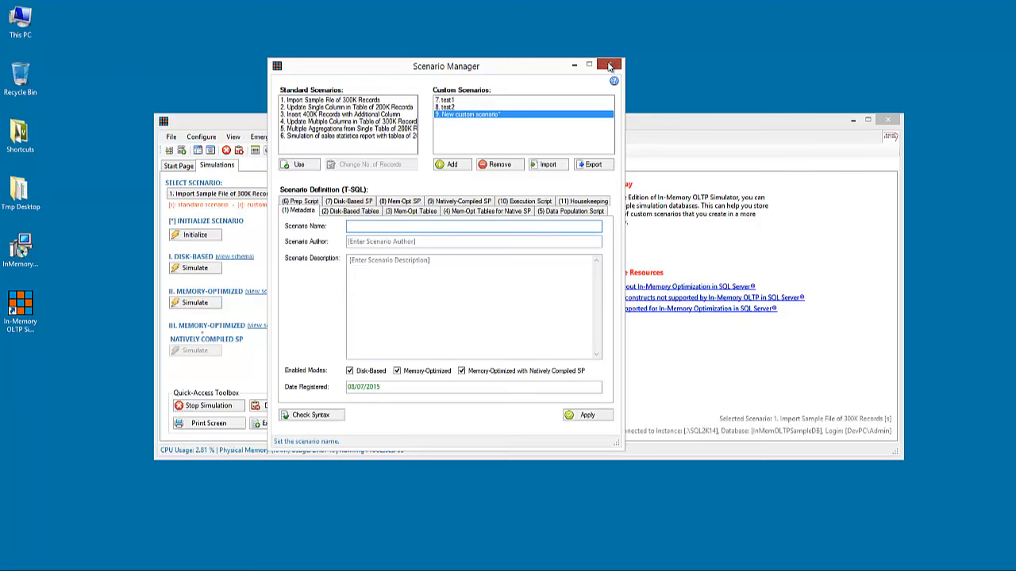
pyautogui.click(608, 65)
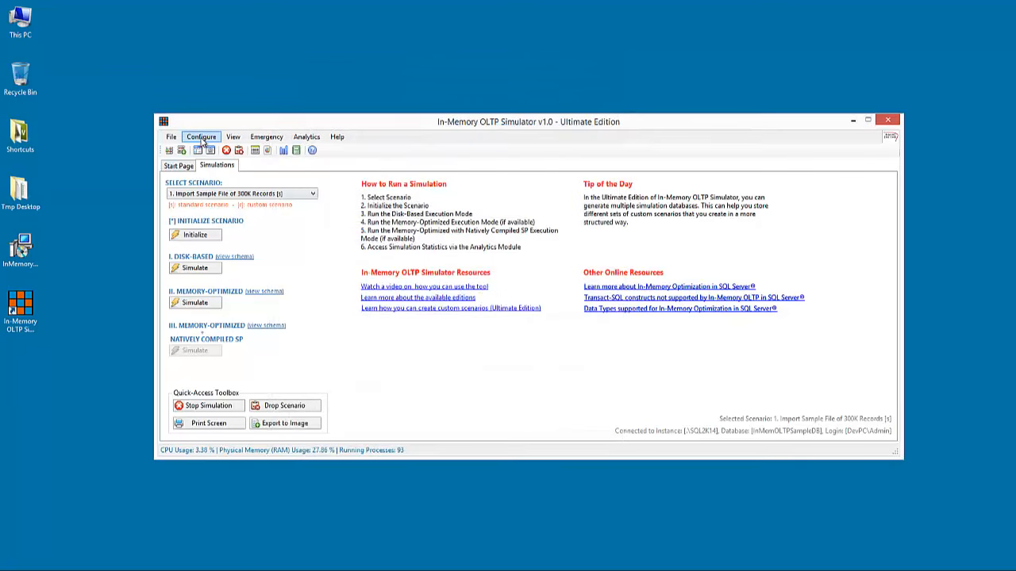
pyautogui.click(200, 136)
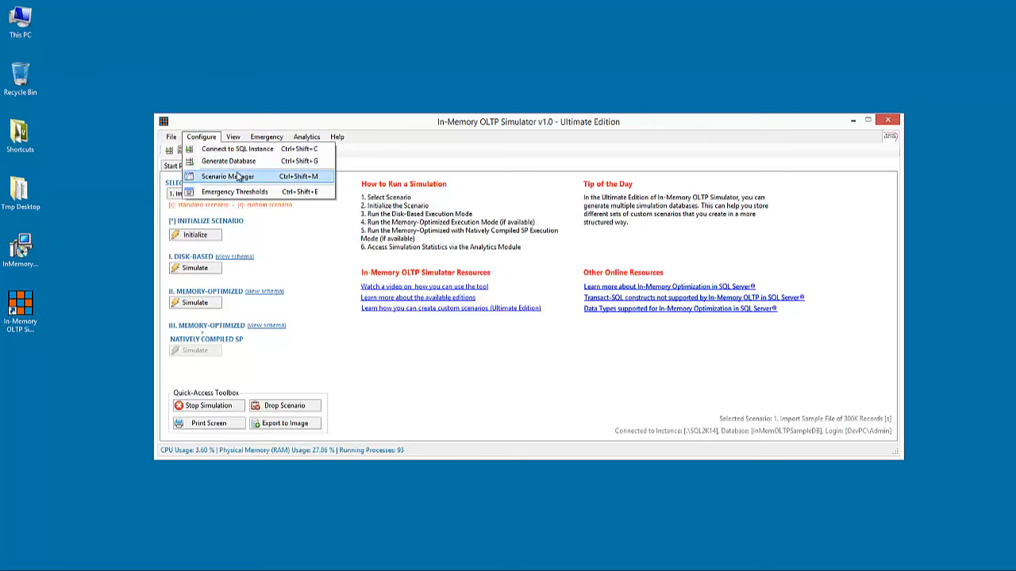
pyautogui.moveTo(240, 191)
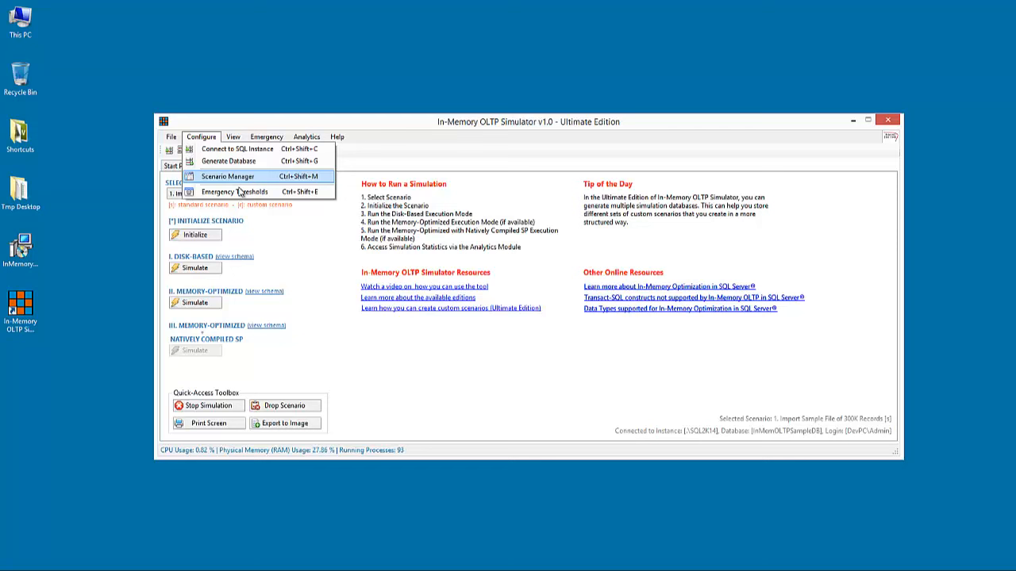
pyautogui.click(234, 192)
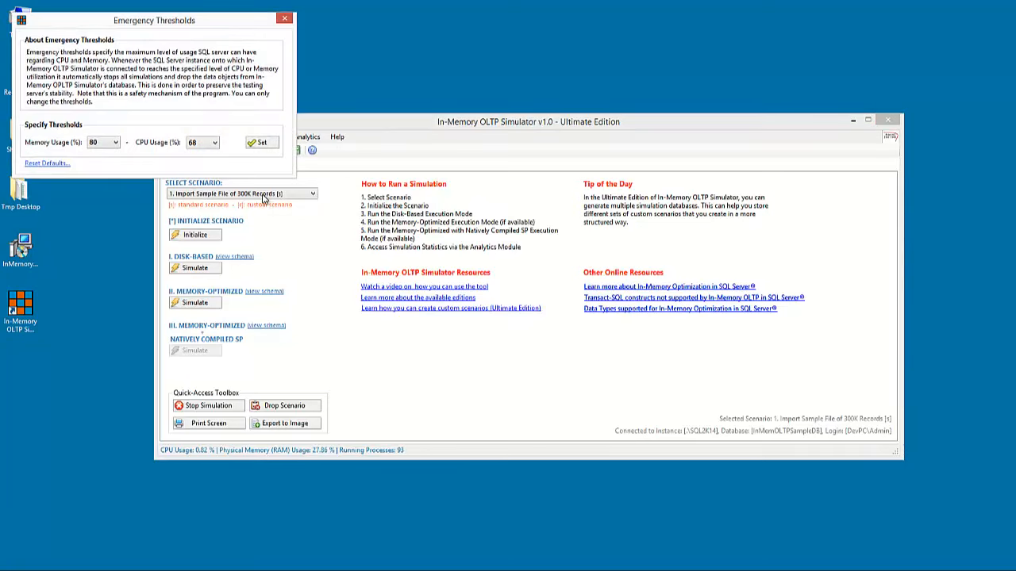
pyautogui.moveTo(155, 20); pyautogui.dragTo(223, 60)
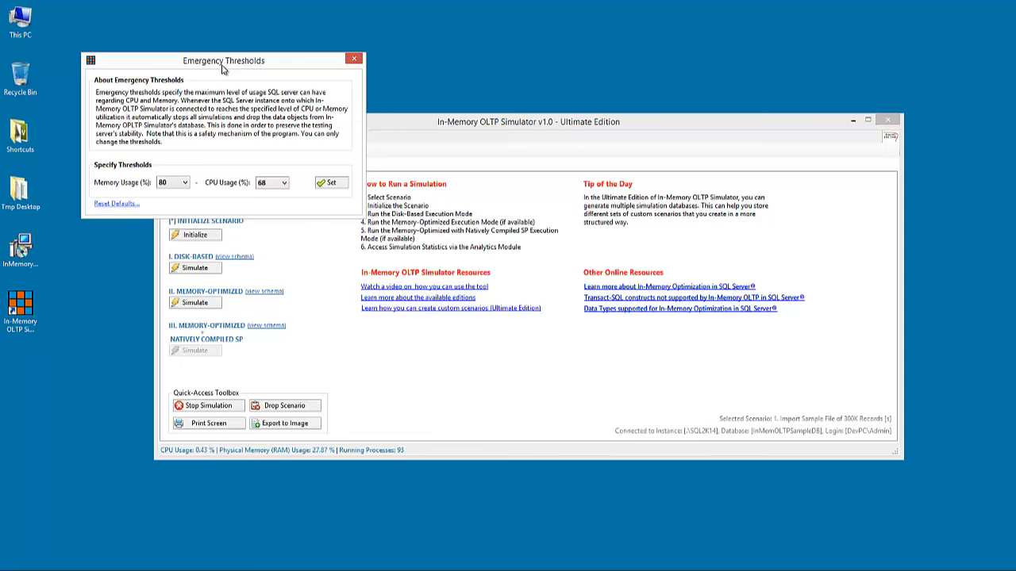
pyautogui.moveTo(317, 157)
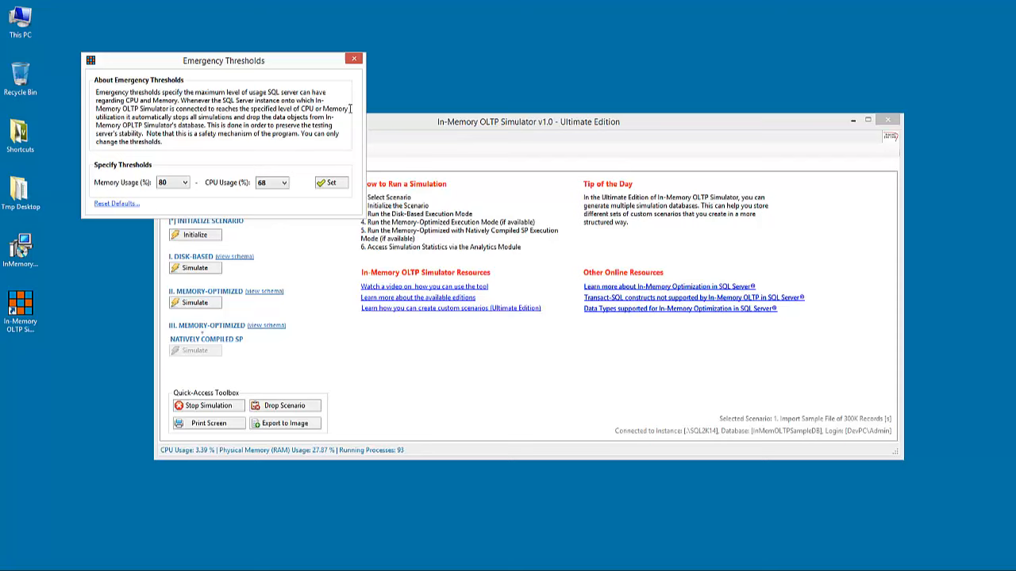
pyautogui.click(354, 58)
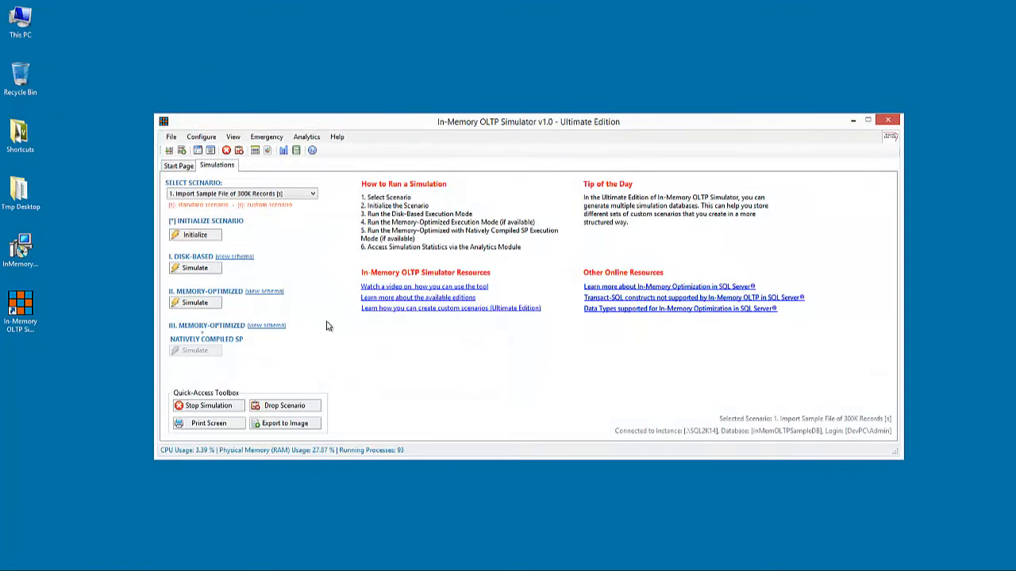
pyautogui.moveTo(175, 455)
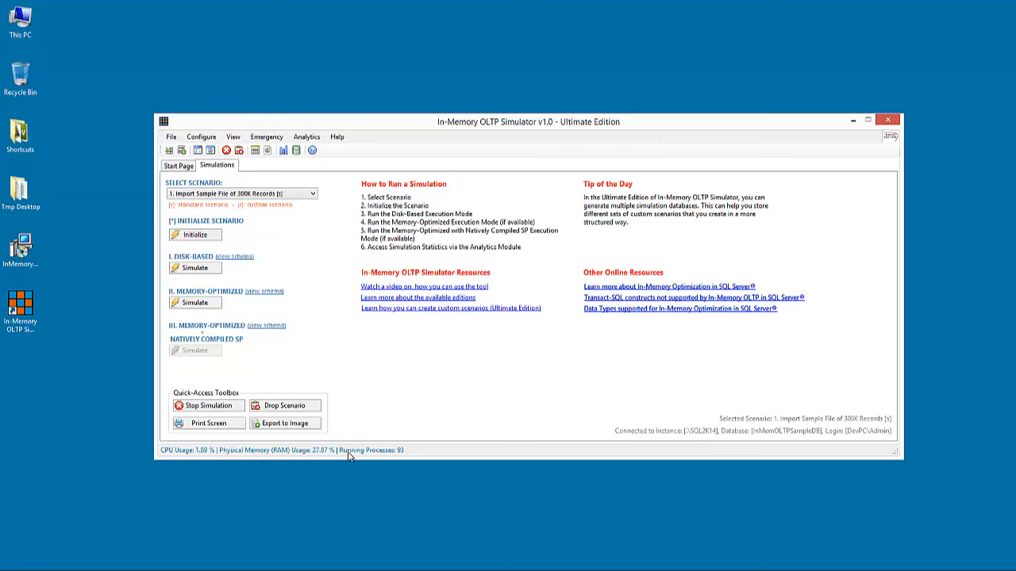
pyautogui.moveTo(411, 455)
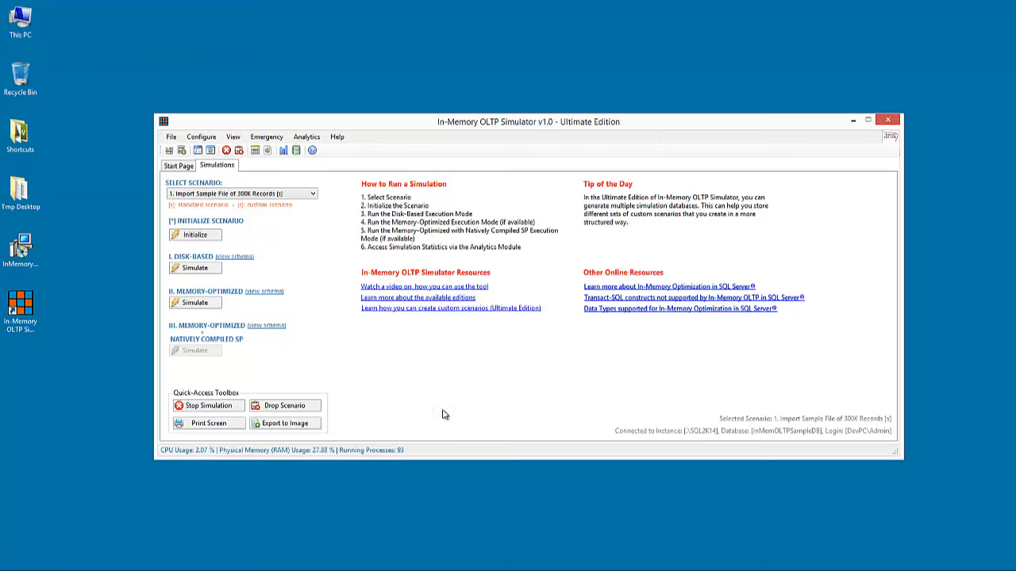
pyautogui.moveTo(313, 283)
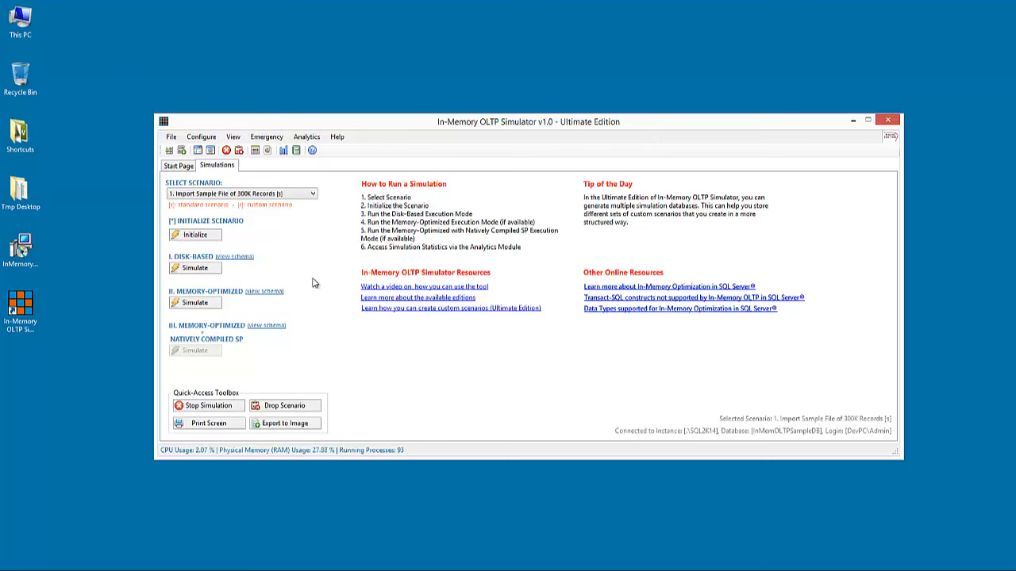
pyautogui.moveTo(316, 265)
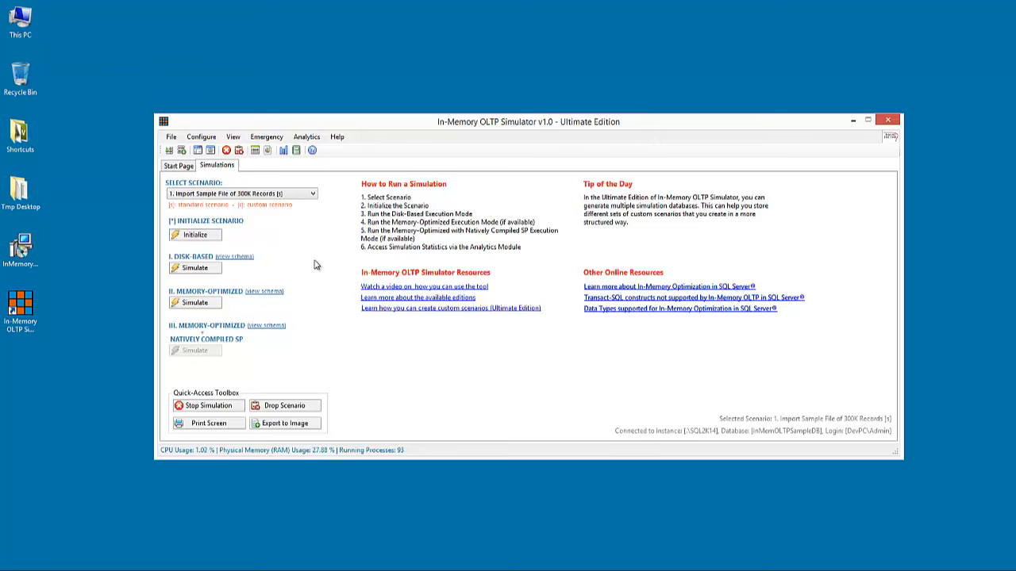
pyautogui.moveTo(311, 279)
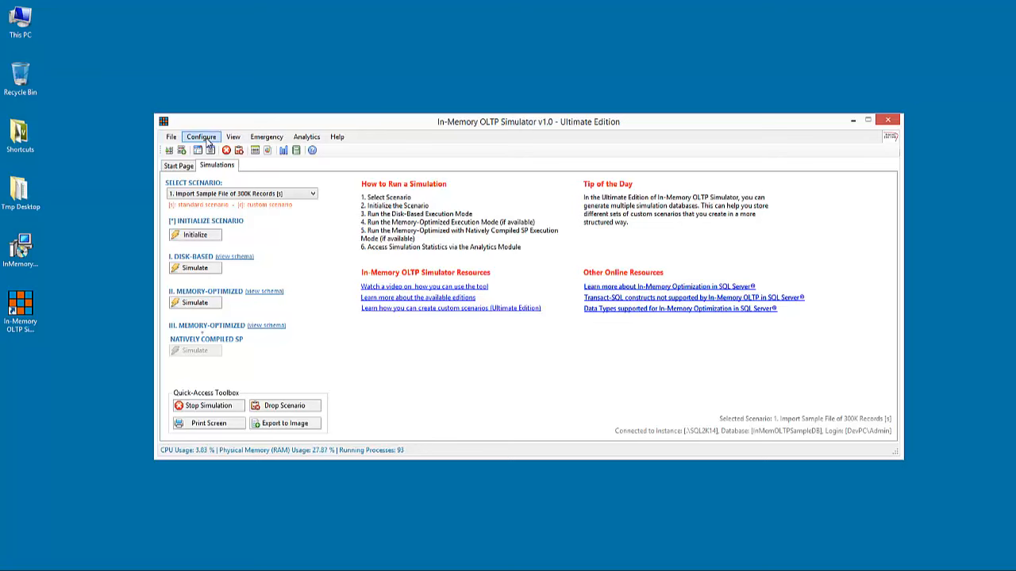
# View the Active Scenario Definition, browse its table, script and SP tabs, then close it
pyautogui.click(233, 136)
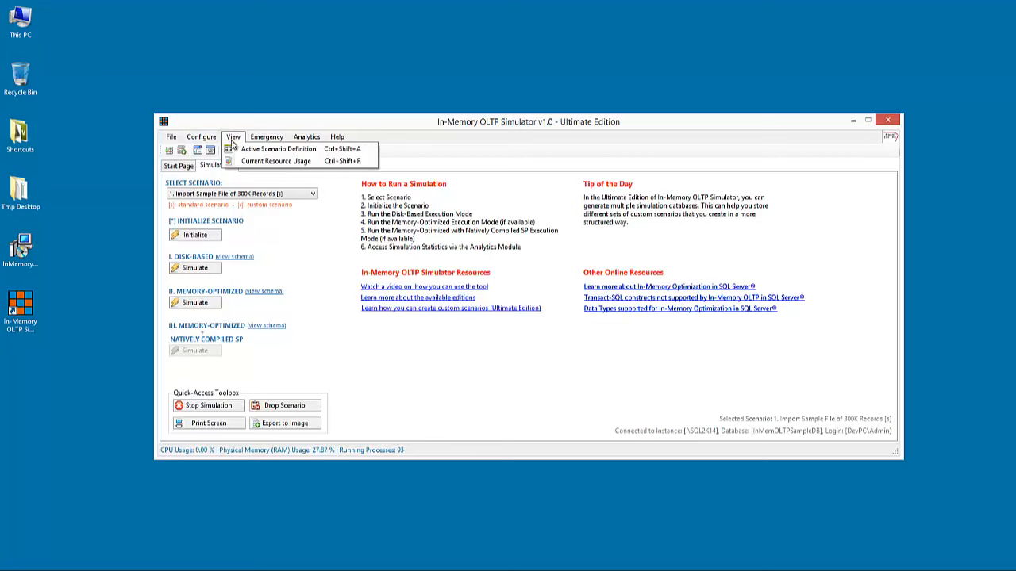
pyautogui.click(278, 149)
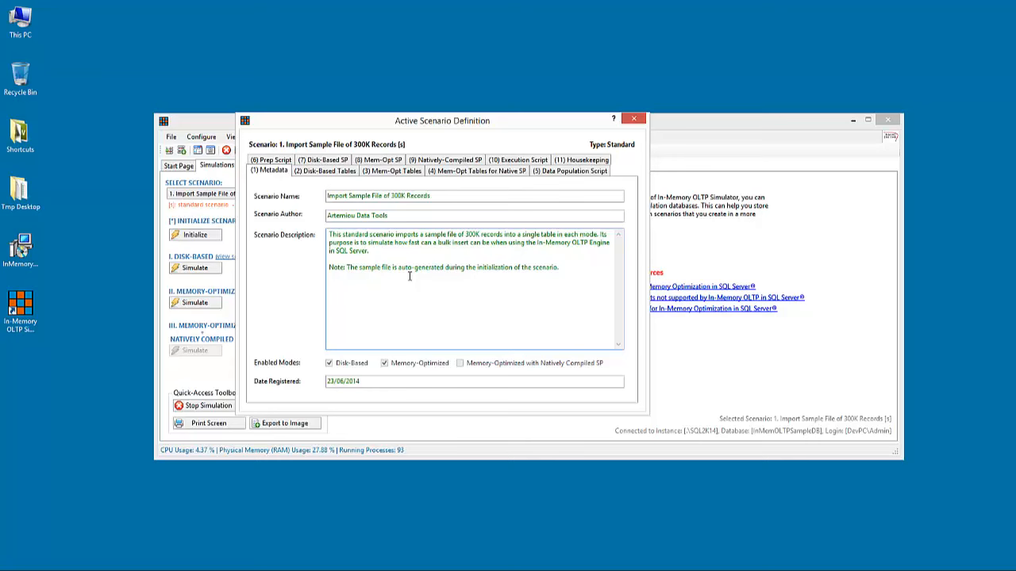
pyautogui.click(324, 171)
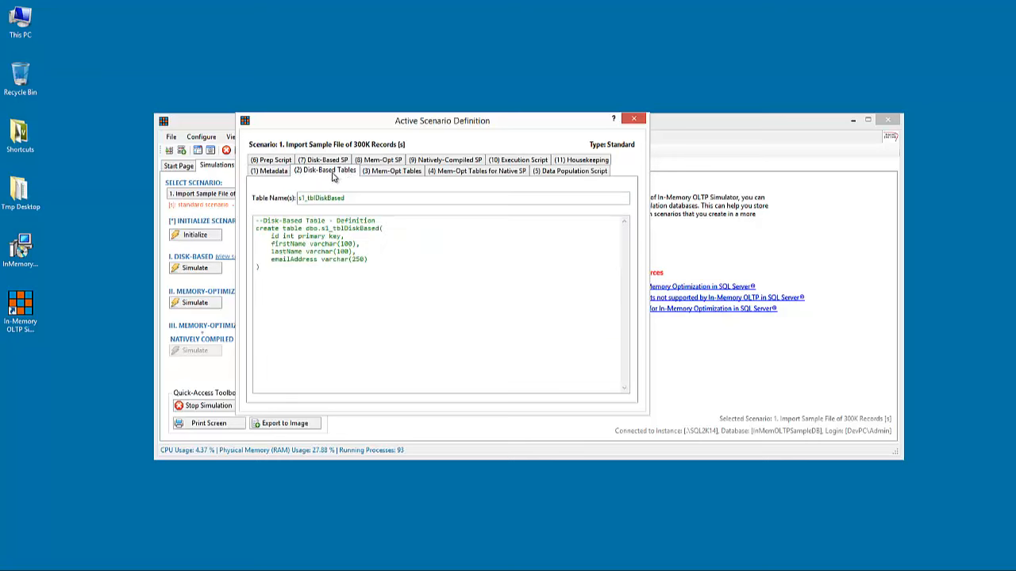
pyautogui.click(479, 171)
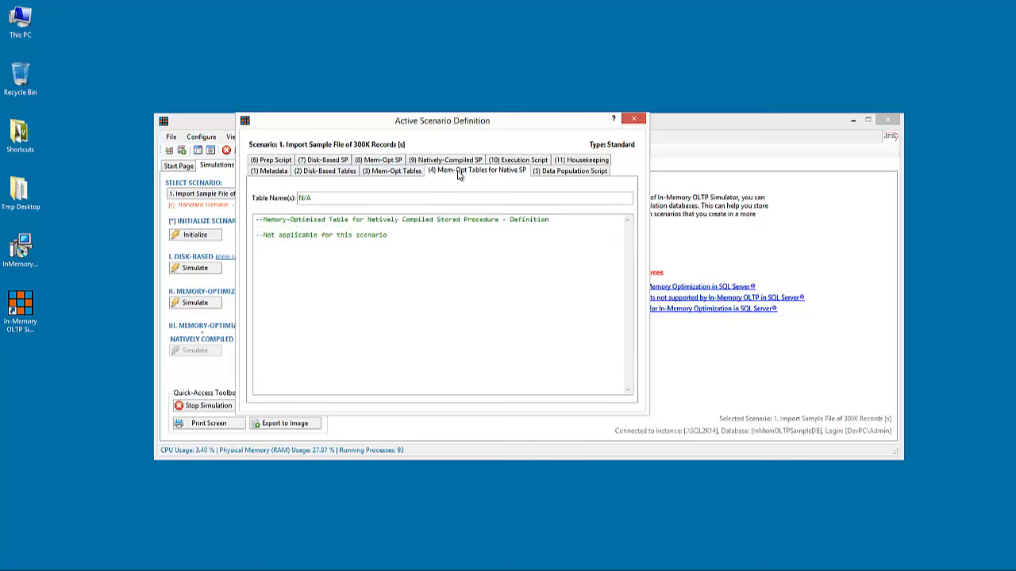
pyautogui.click(570, 171)
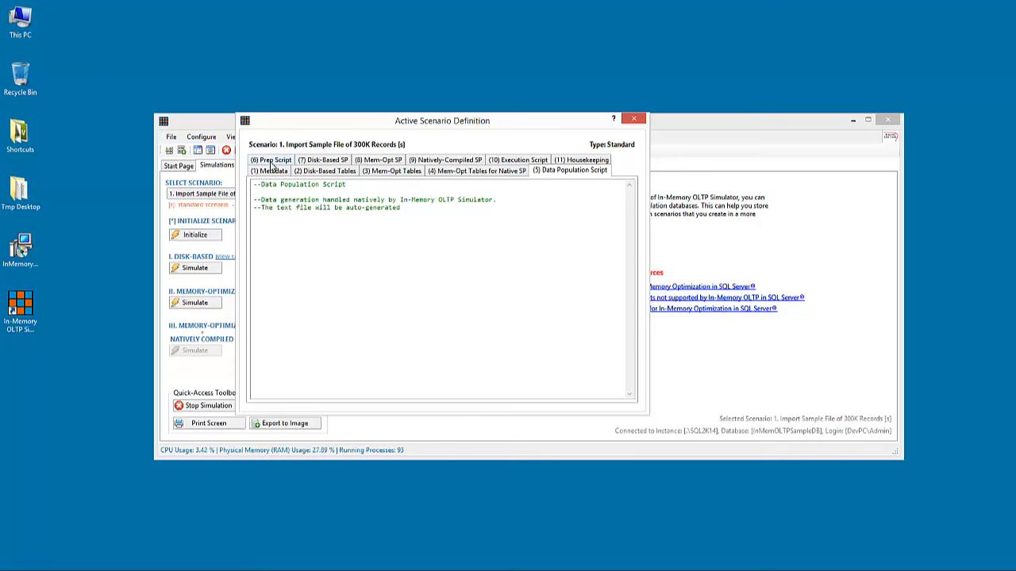
pyautogui.click(378, 159)
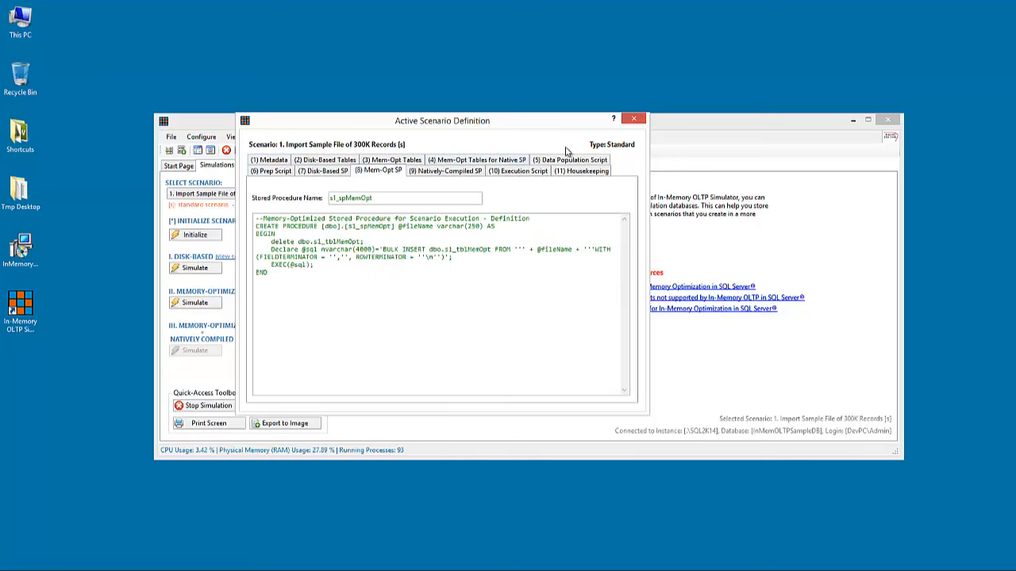
pyautogui.click(633, 119)
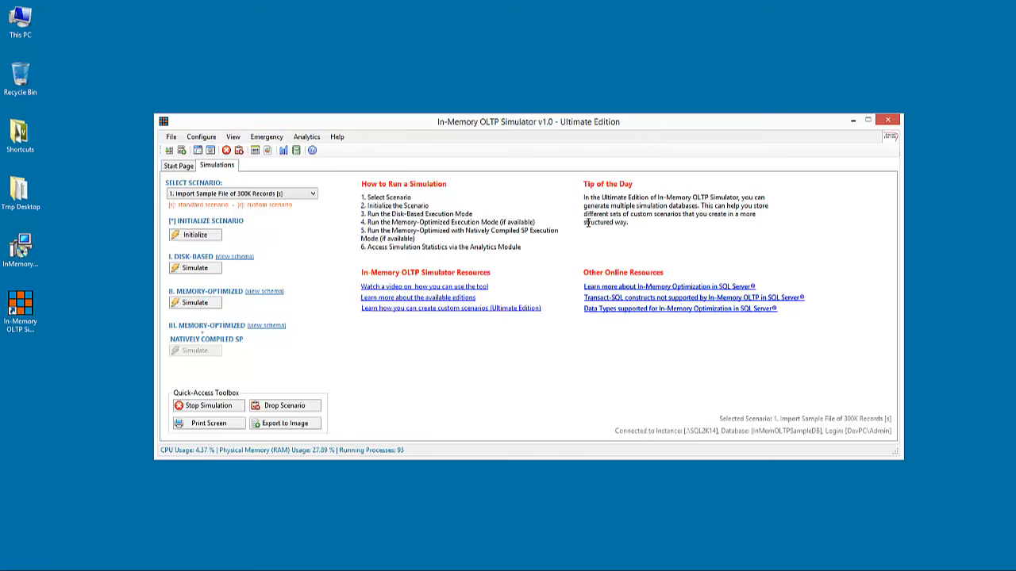
pyautogui.click(233, 137)
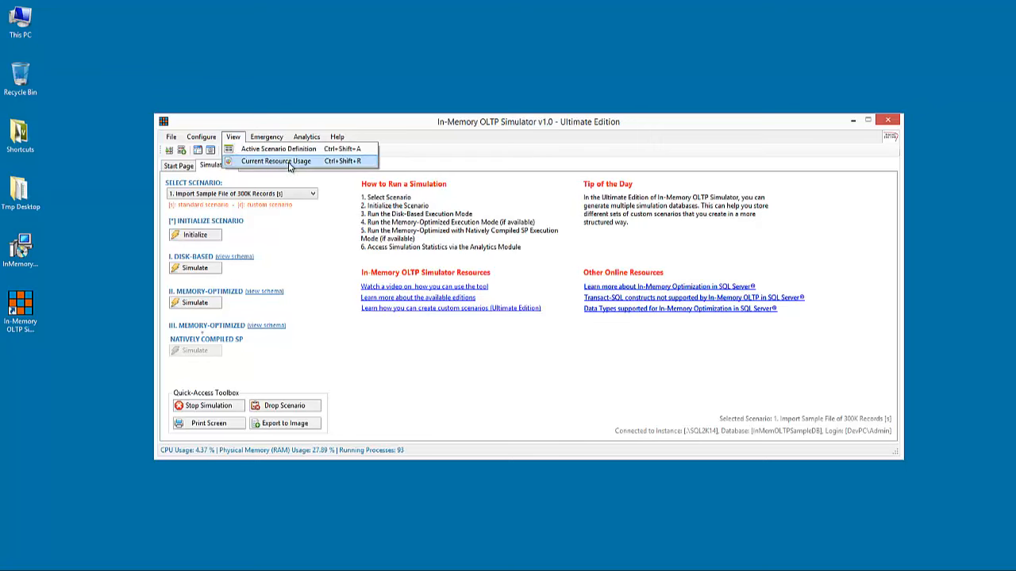
pyautogui.moveTo(250, 164)
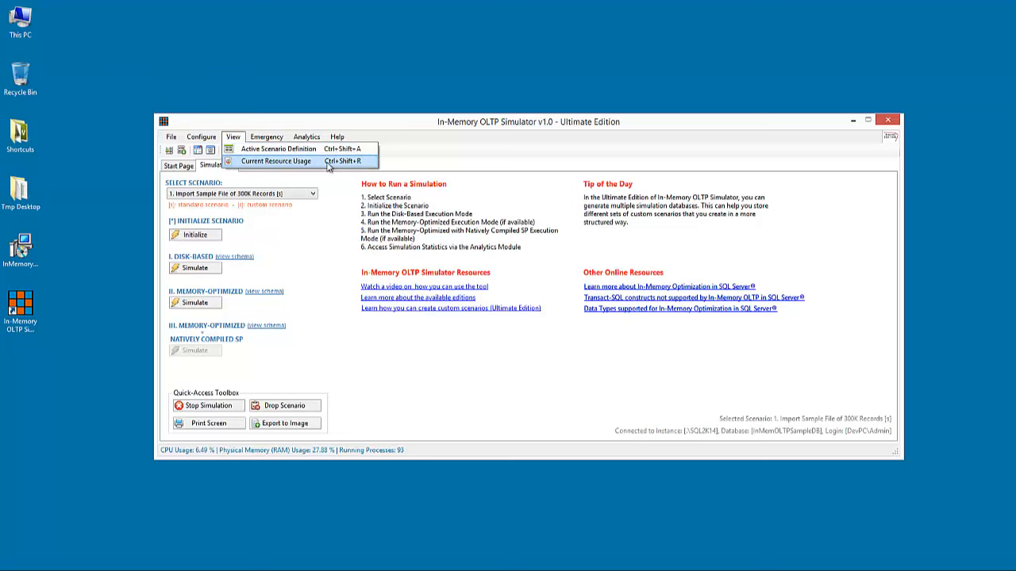
pyautogui.click(276, 162)
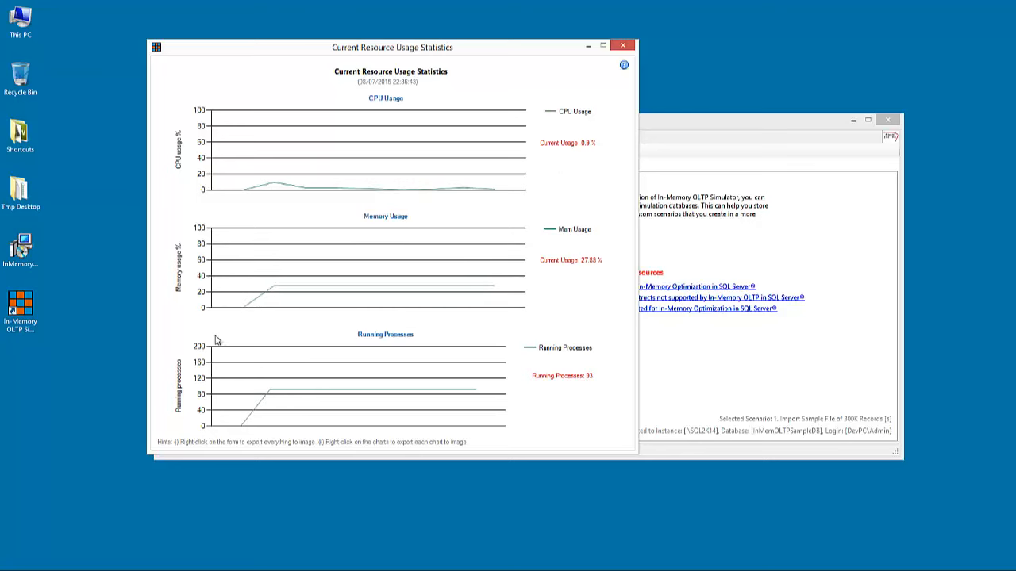
pyautogui.moveTo(486, 296)
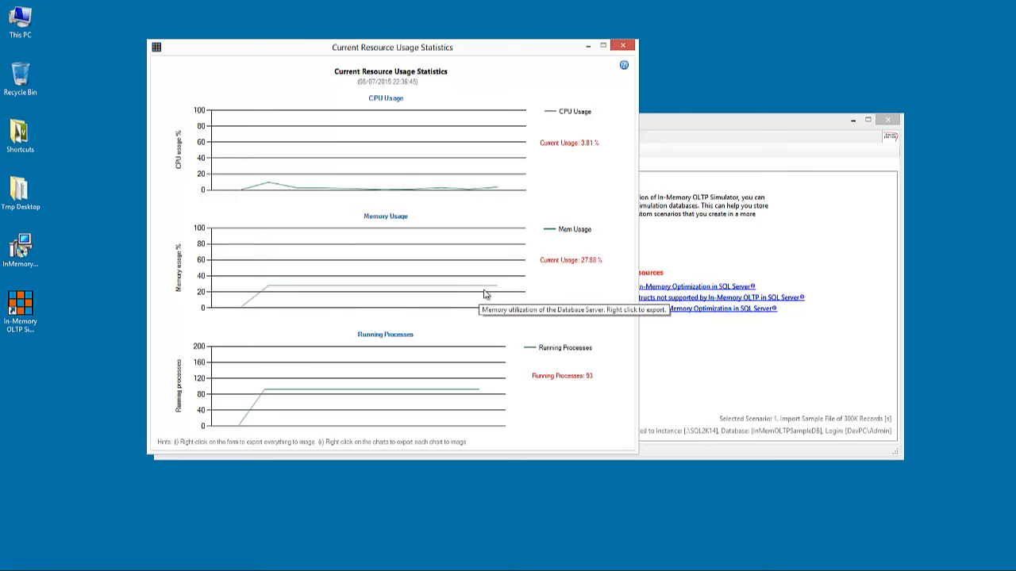
pyautogui.moveTo(427, 393)
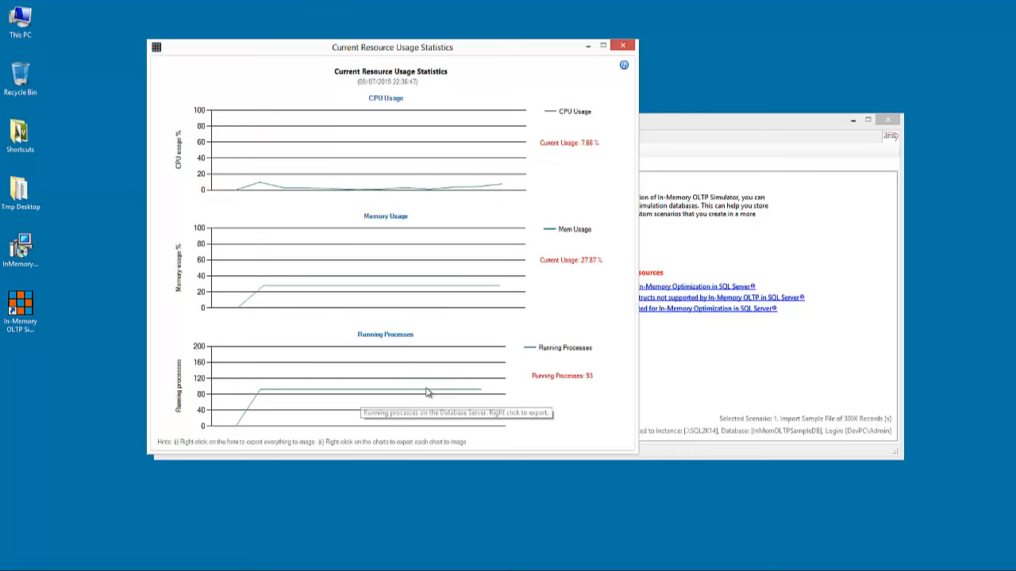
pyautogui.moveTo(267, 358)
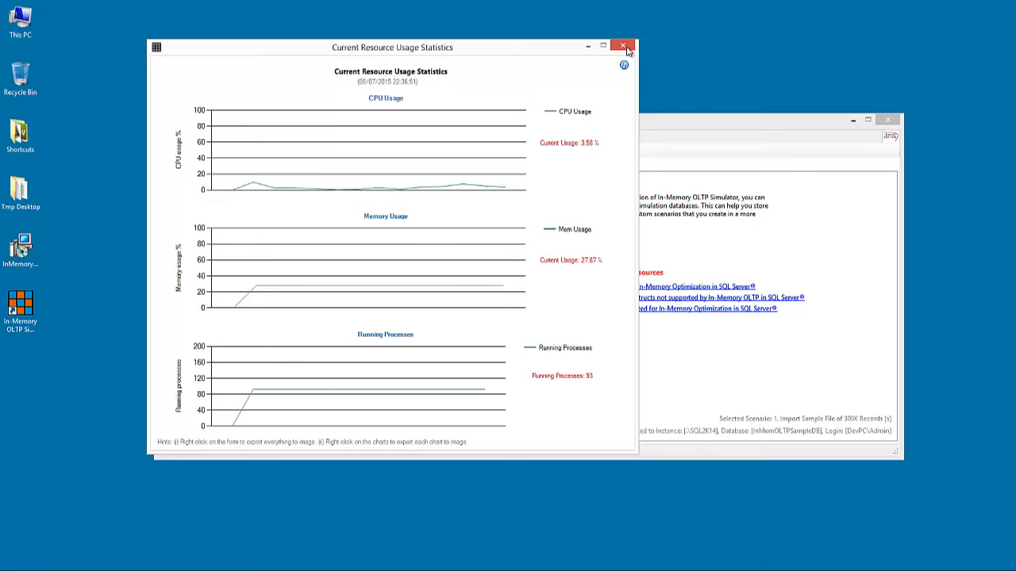
pyautogui.click(624, 46)
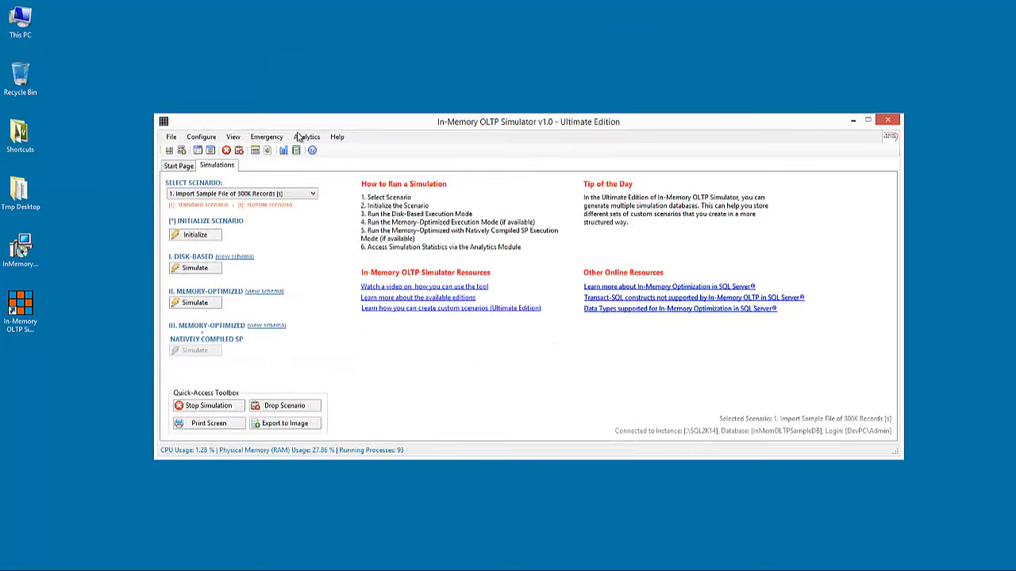
# Browse the Emergency menu, then the Analytics menu listing Simulation Statistics and Executive Report
pyautogui.click(266, 136)
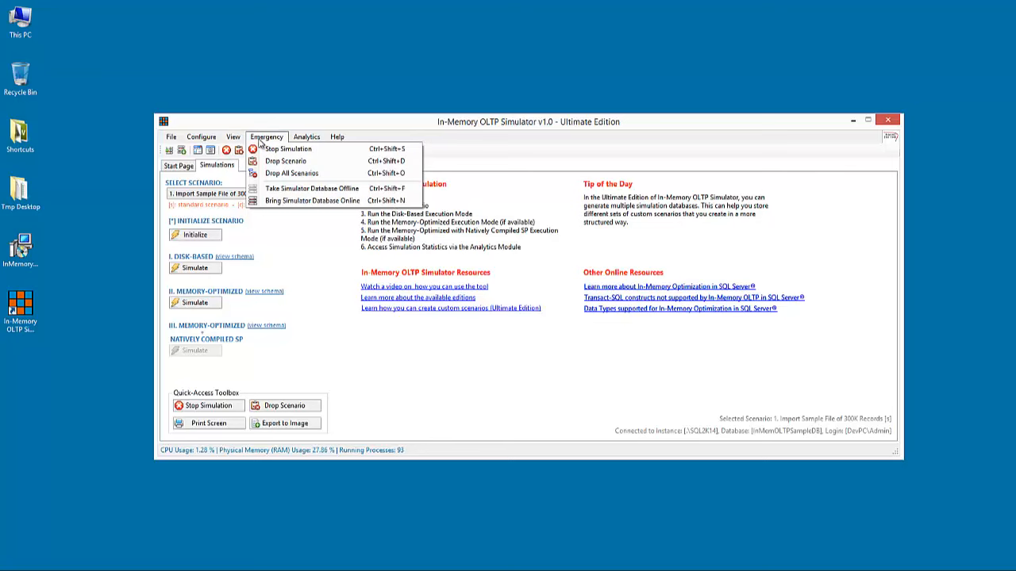
pyautogui.moveTo(288, 143)
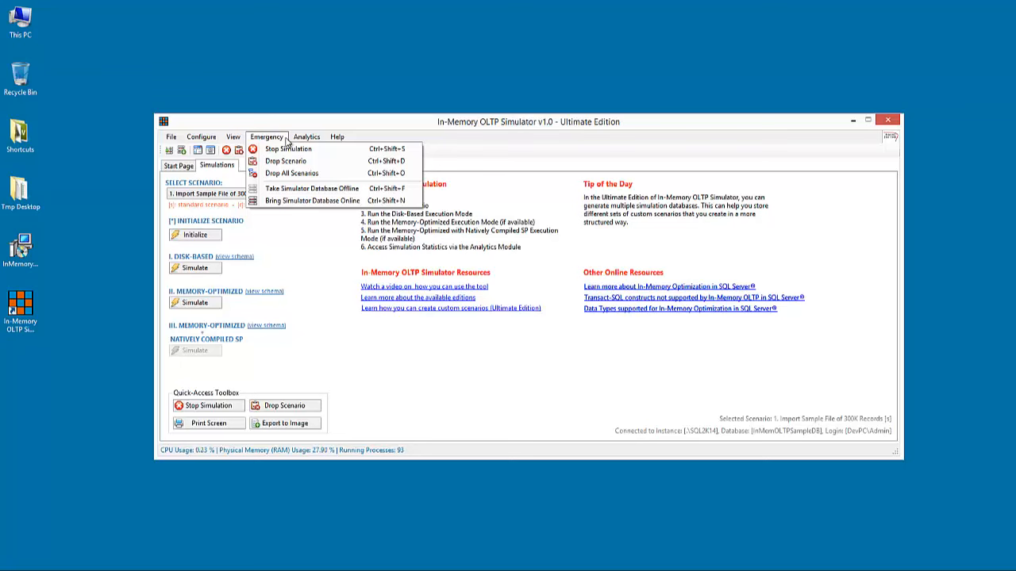
pyautogui.click(306, 137)
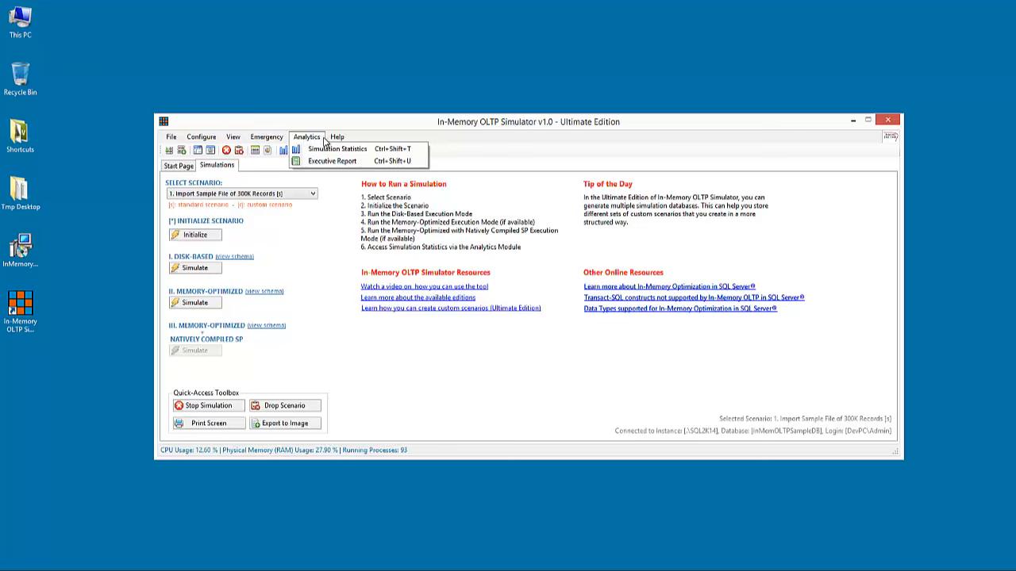
pyautogui.moveTo(337, 149)
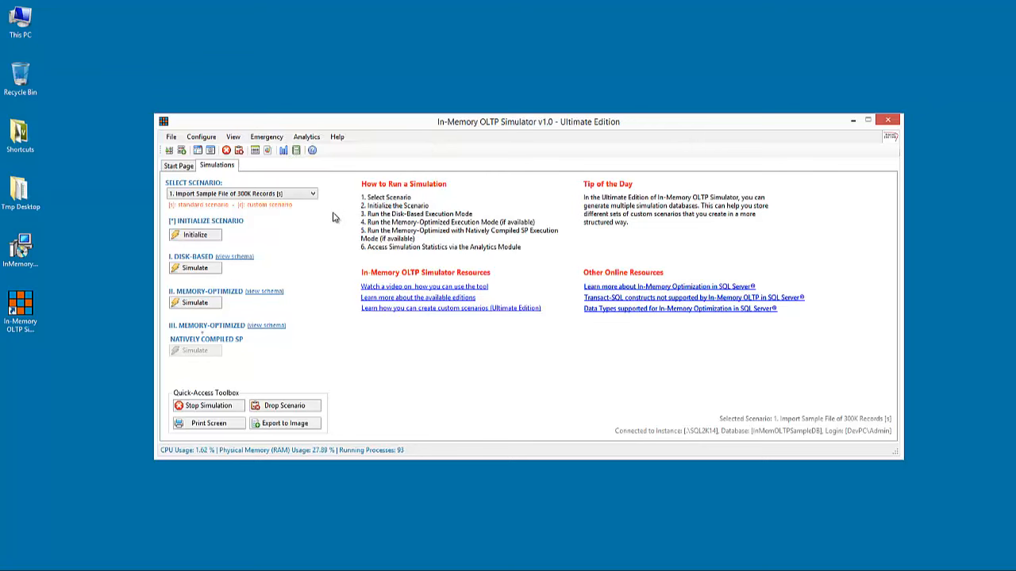
# Select scenario 2, Update Single Column in Table of 200K Records, and start initializing it
pyautogui.click(311, 193)
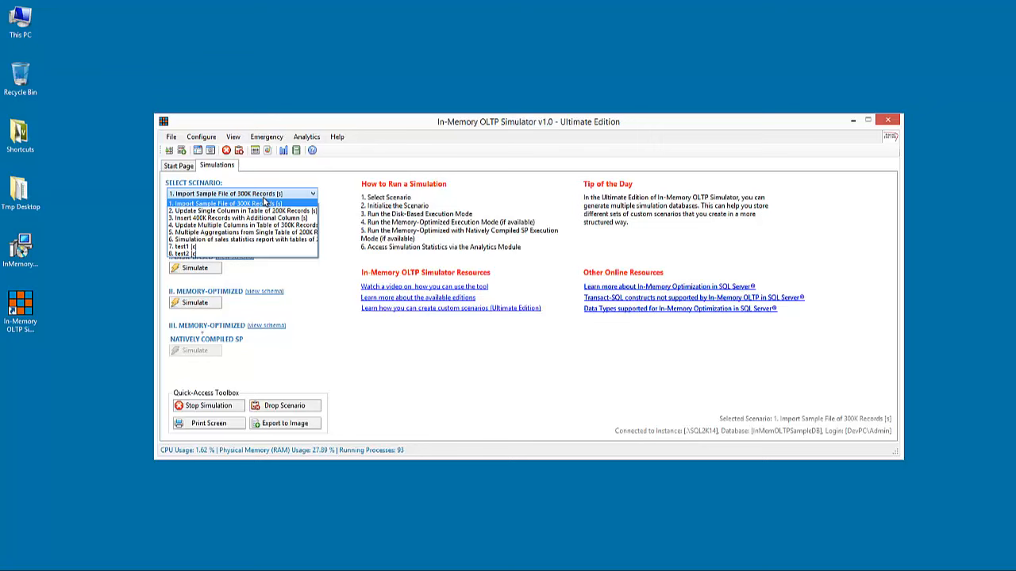
pyautogui.moveTo(242, 213)
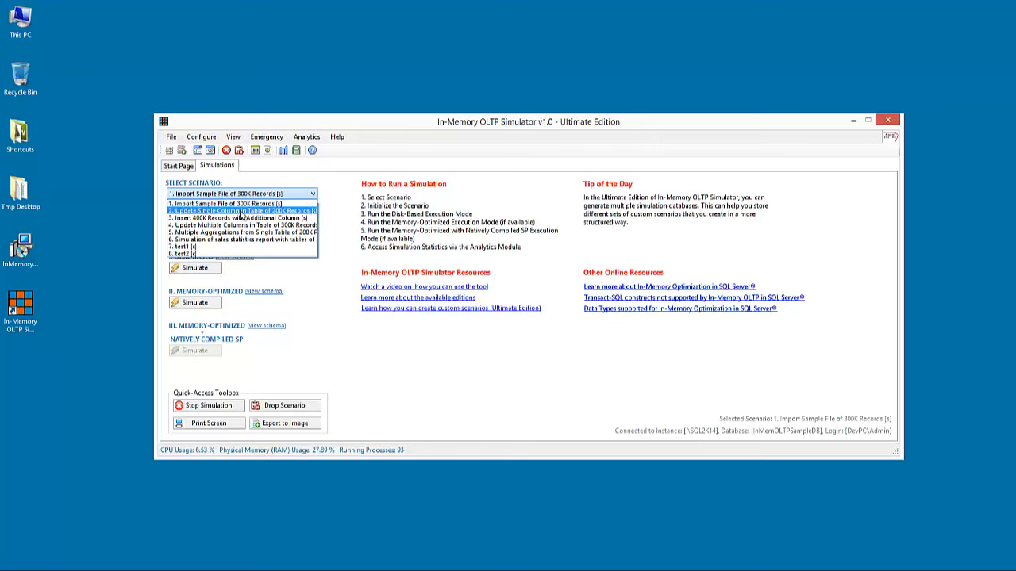
pyautogui.click(238, 210)
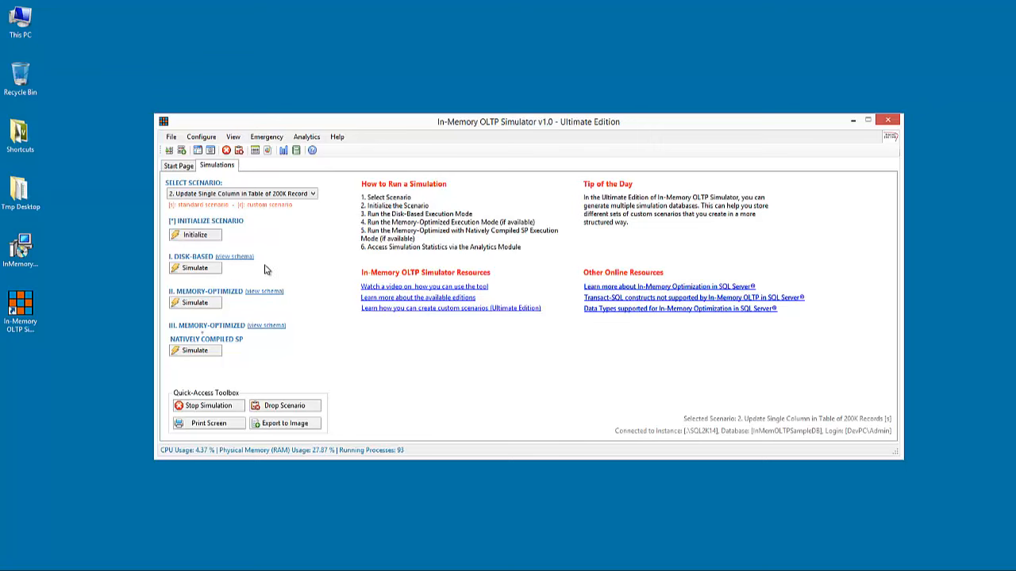
pyautogui.click(194, 234)
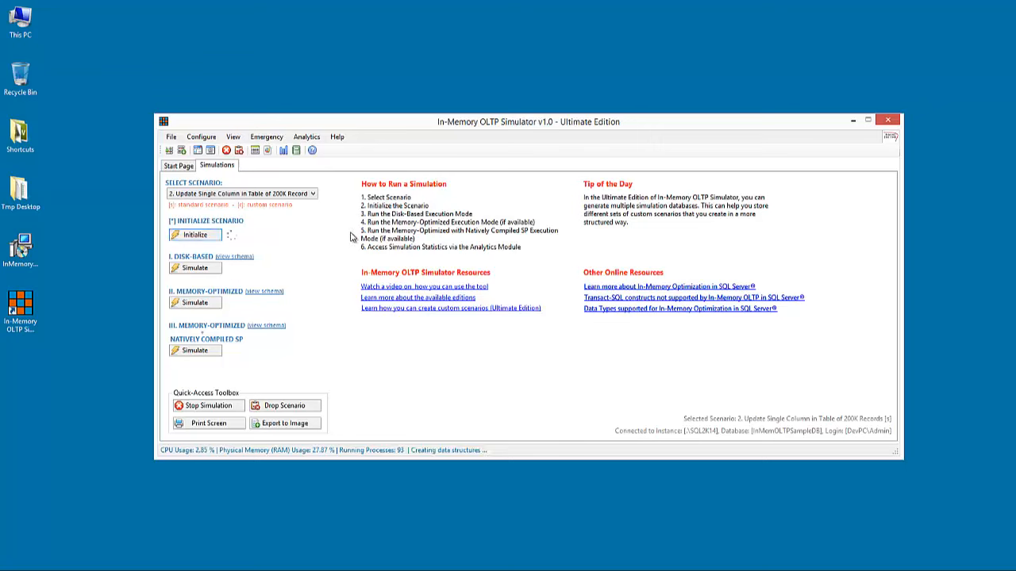
# Initialize scenario 2 until its status shows 'Scenario Initialized'
pyautogui.click(194, 234)
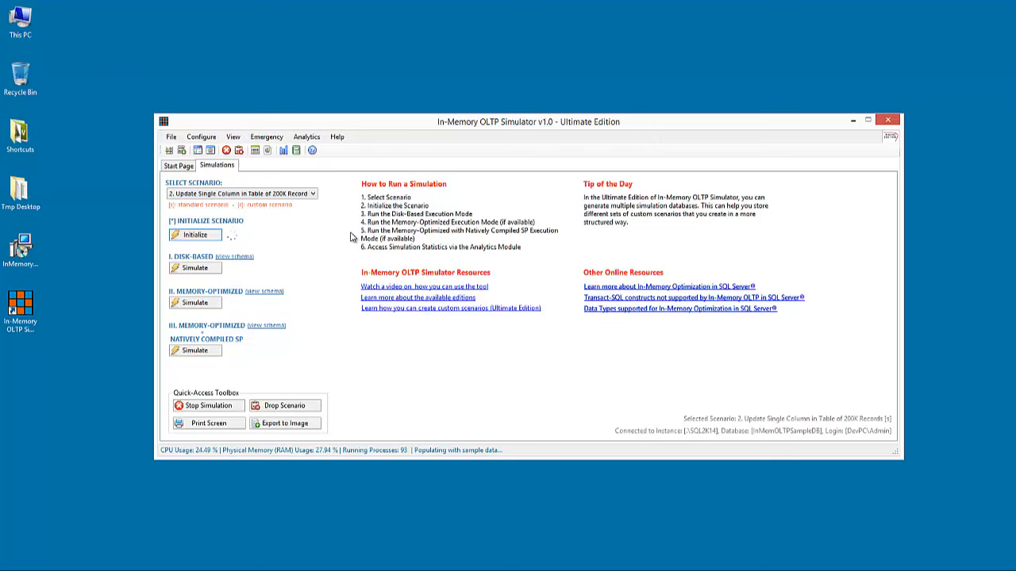
pyautogui.click(194, 234)
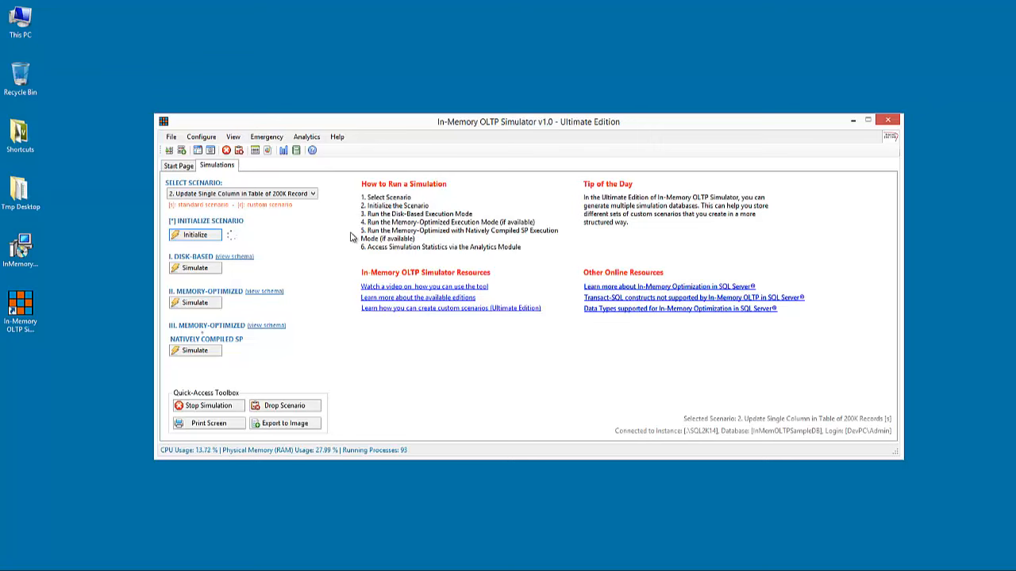
pyautogui.click(194, 235)
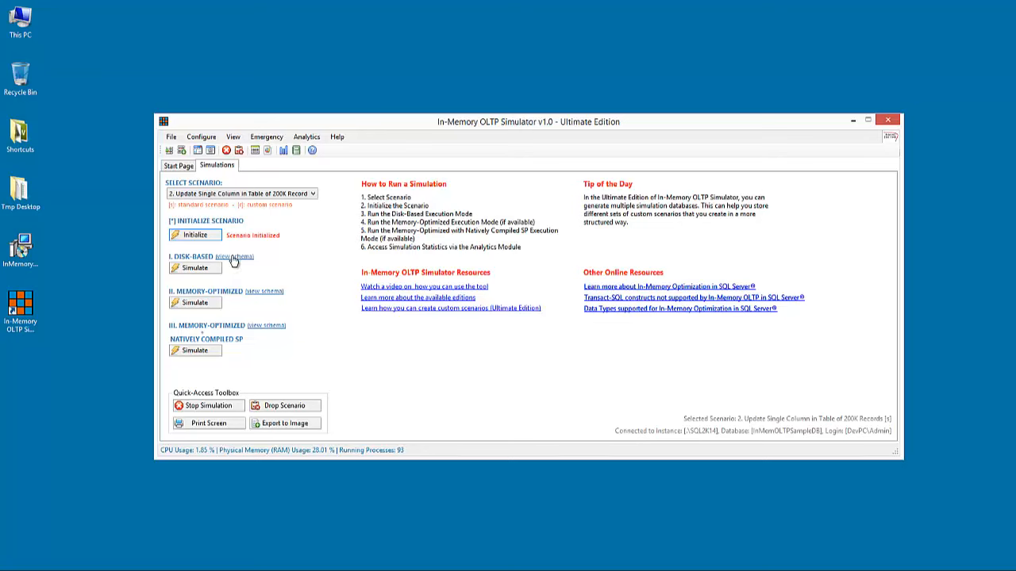
# Run the disk-based simulation, charted at 3792 ms and 1.00x speedup
pyautogui.click(195, 268)
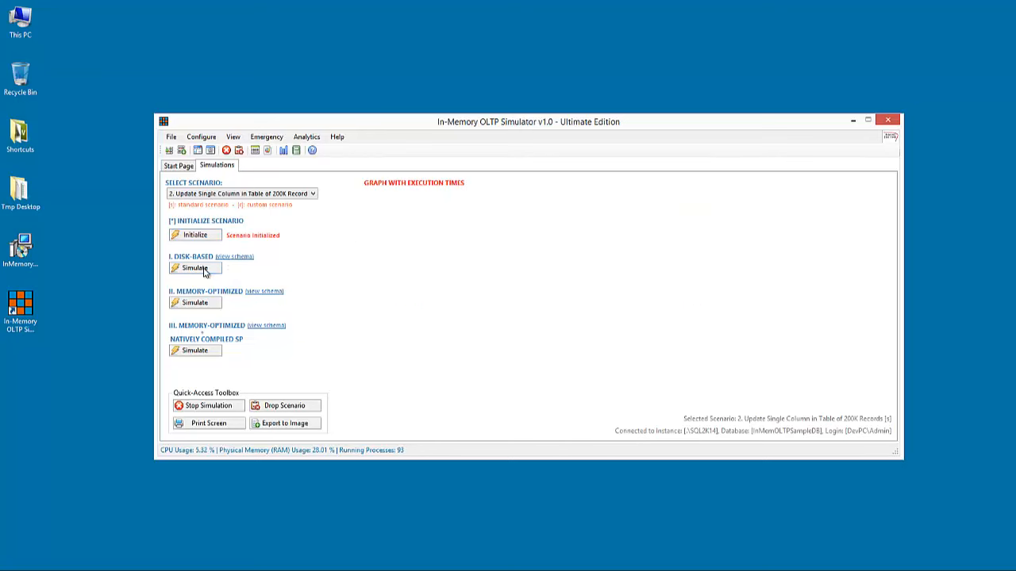
pyautogui.click(194, 267)
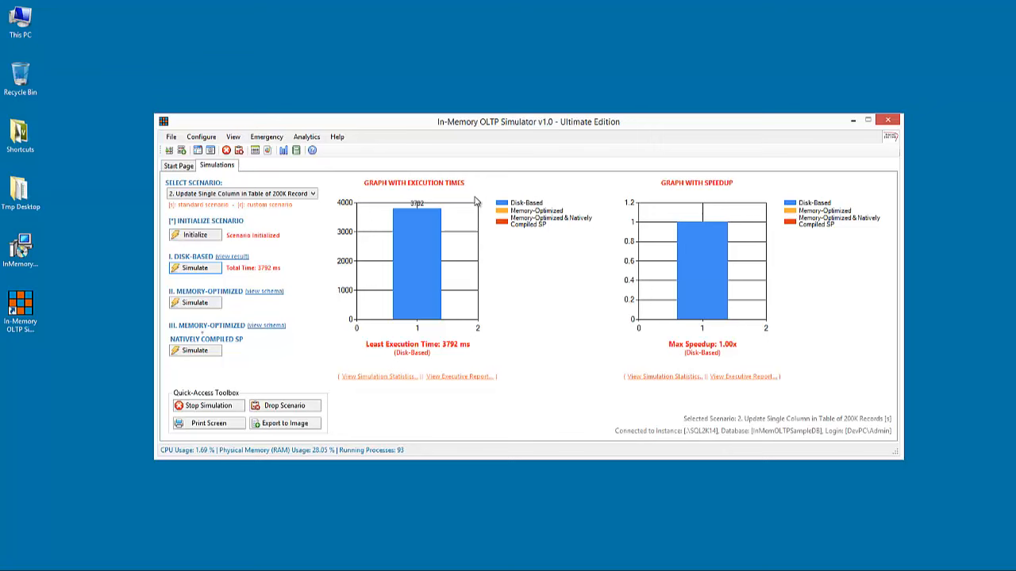
pyautogui.moveTo(488, 208)
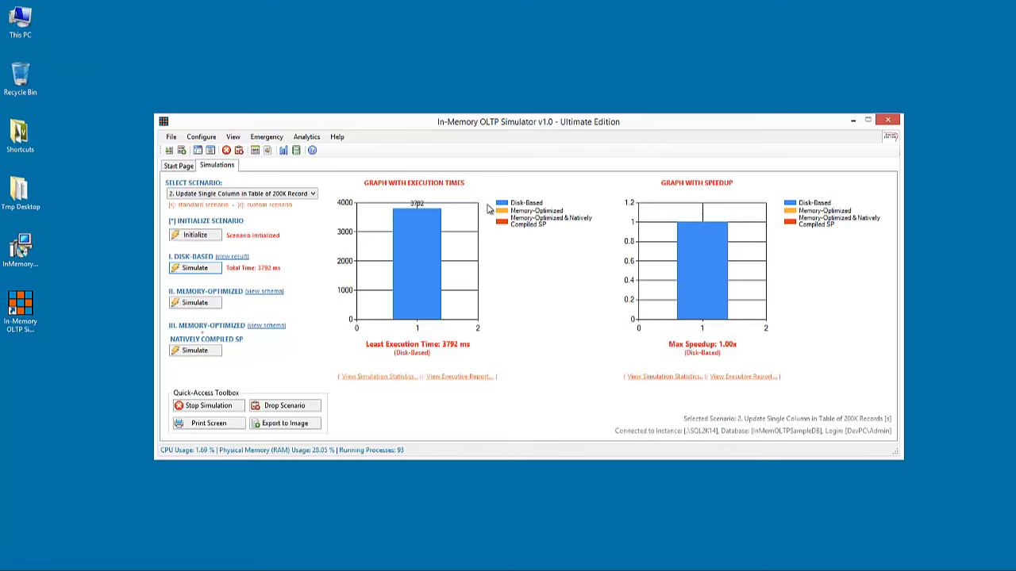
pyautogui.click(193, 303)
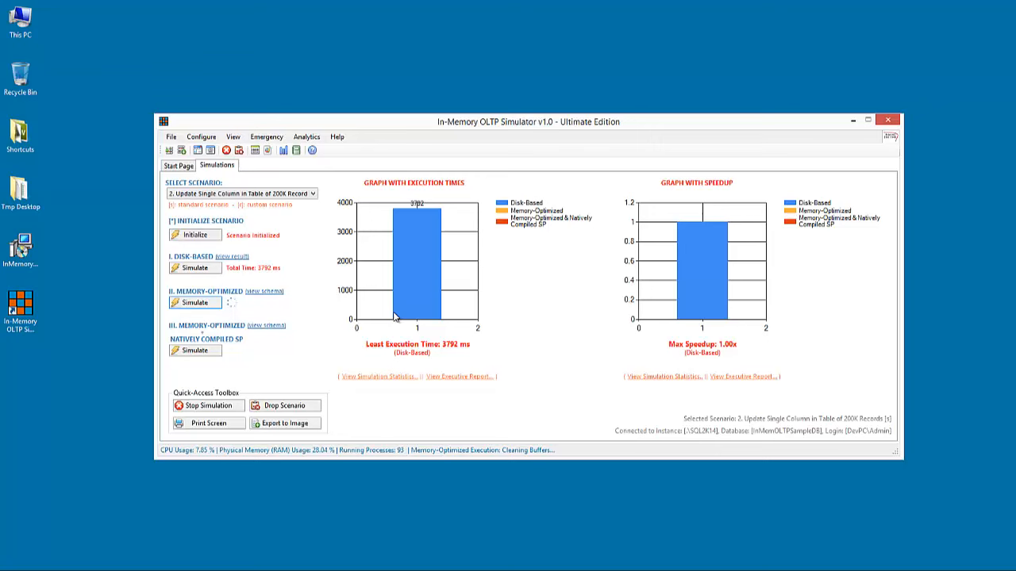
# Complete the memory-optimized run: 434 ms, an 8.74x speedup over disk-based
pyautogui.click(194, 303)
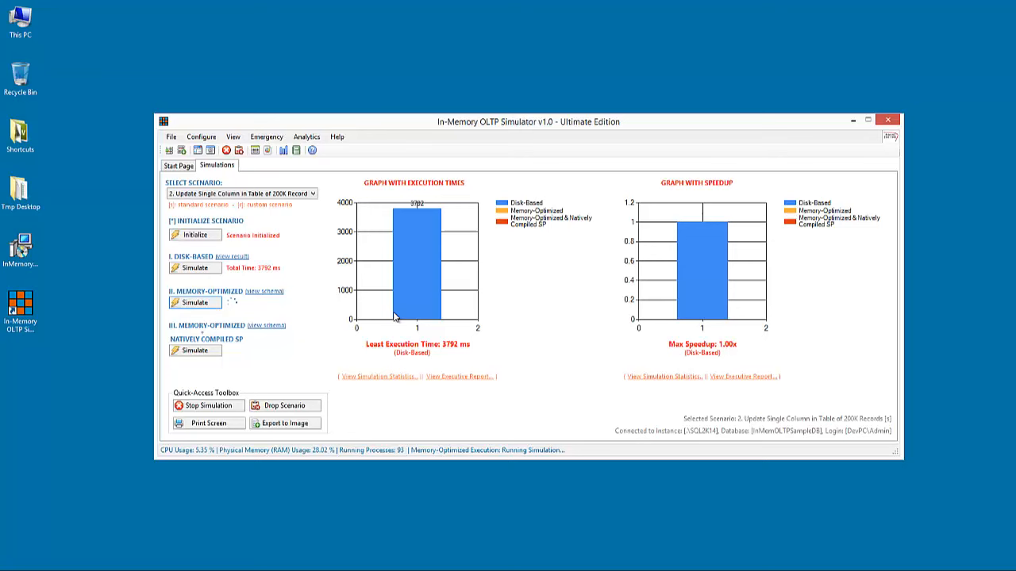
pyautogui.click(194, 303)
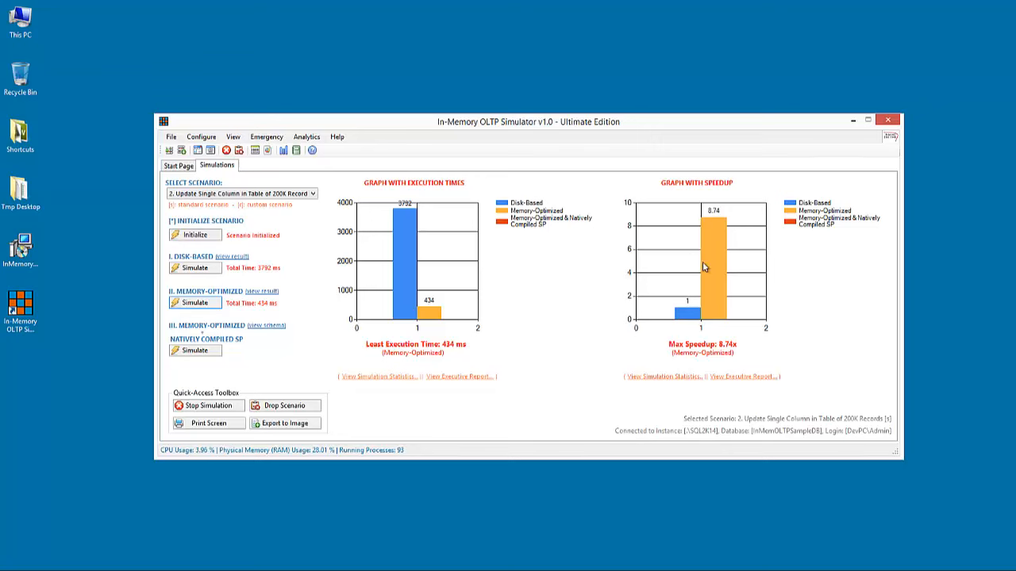
pyautogui.moveTo(729, 221)
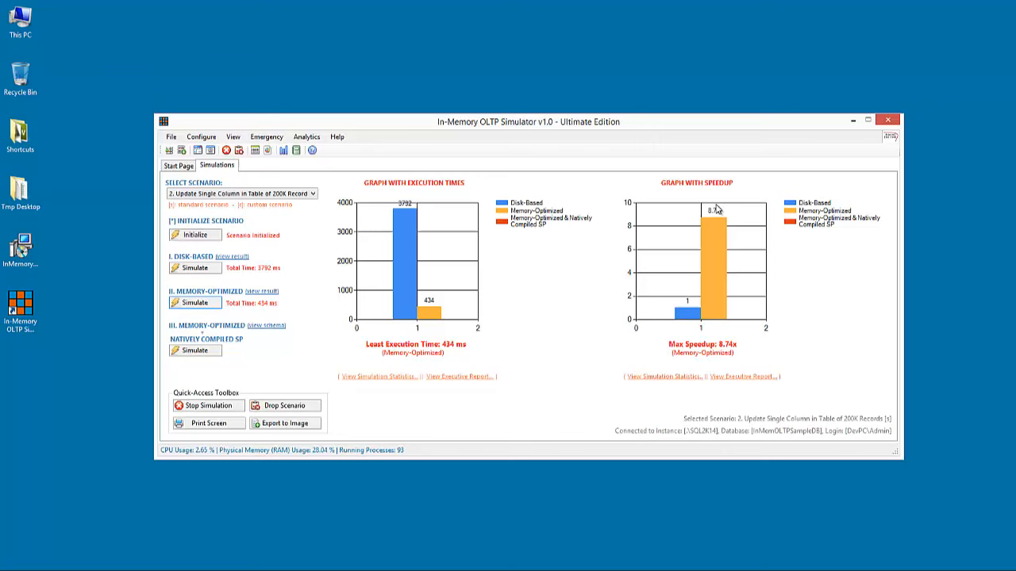
pyautogui.moveTo(333, 325)
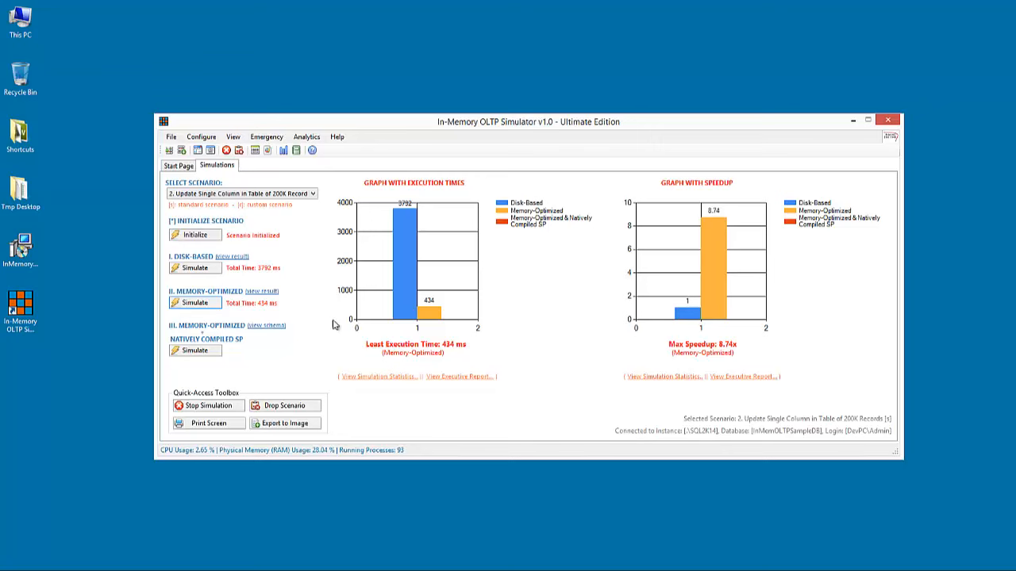
# Run the Memory-Optimized + Natively Compiled SP mode, finishing in 127 ms at 29.86x
pyautogui.click(195, 351)
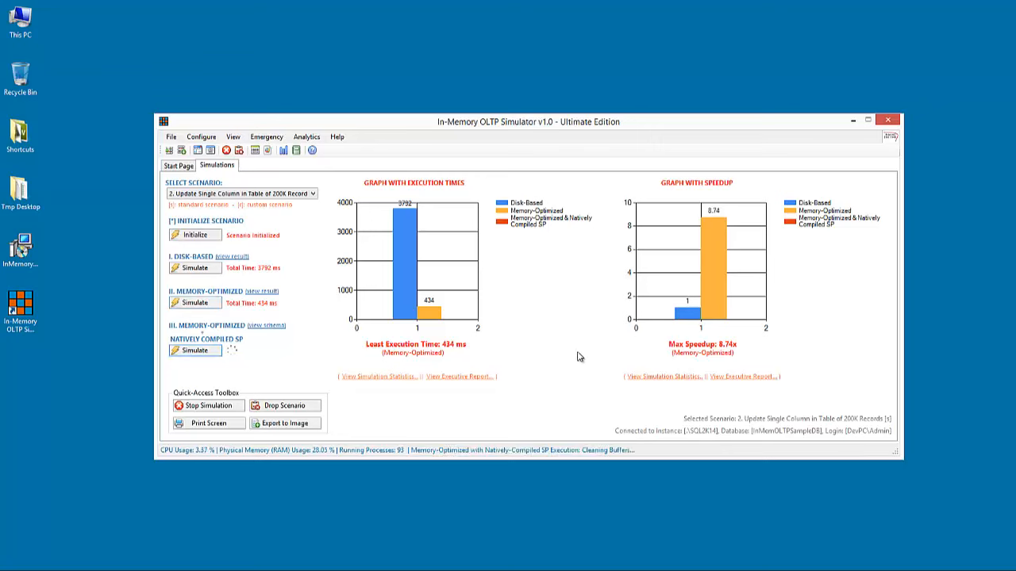
pyautogui.click(196, 351)
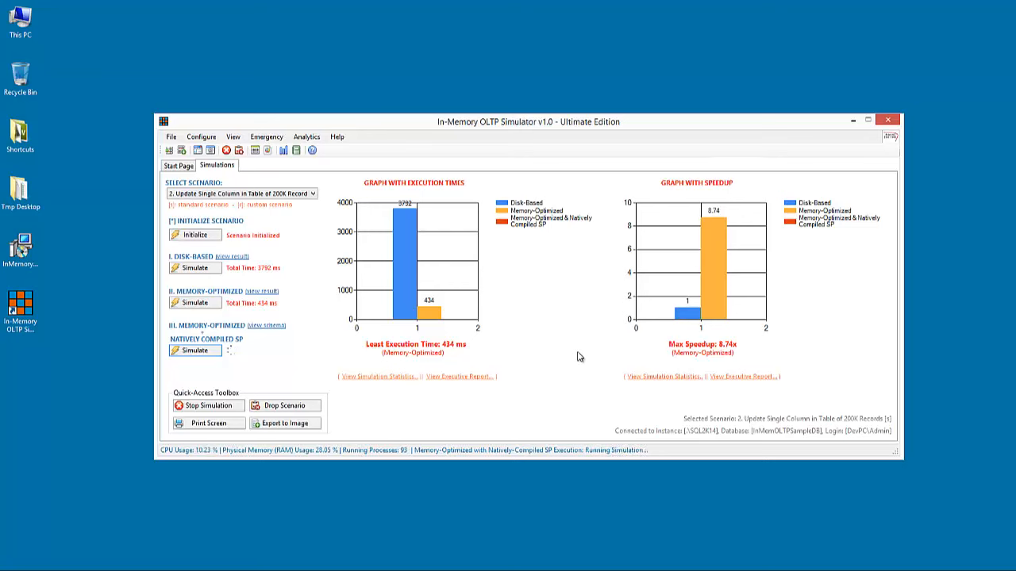
pyautogui.click(195, 351)
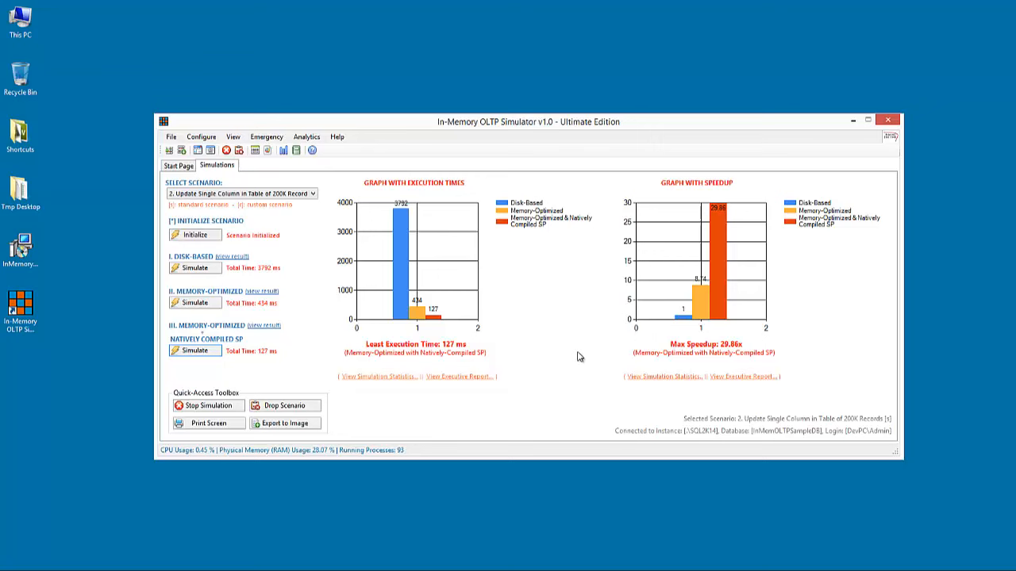
pyautogui.moveTo(651, 324)
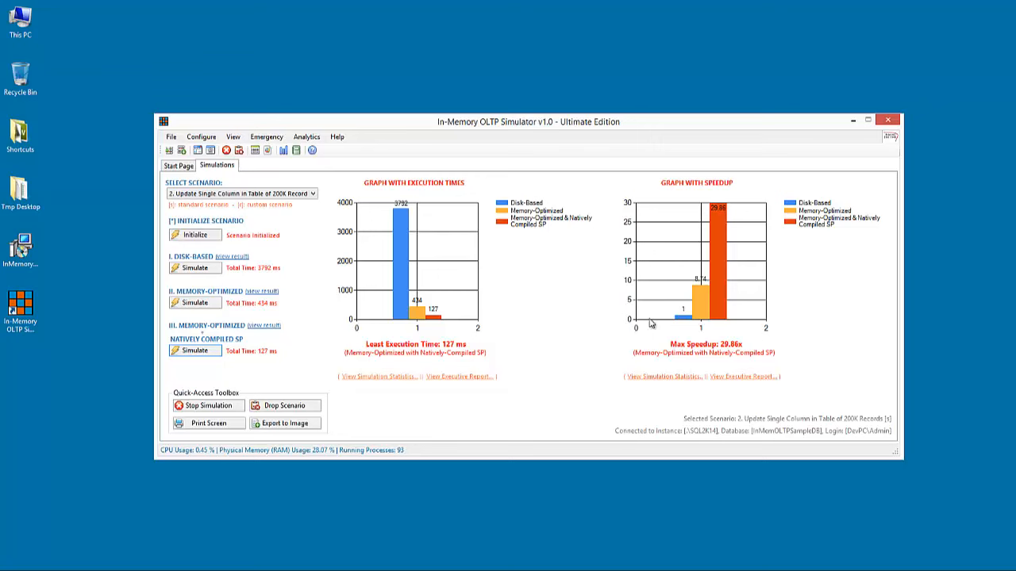
pyautogui.moveTo(242, 265)
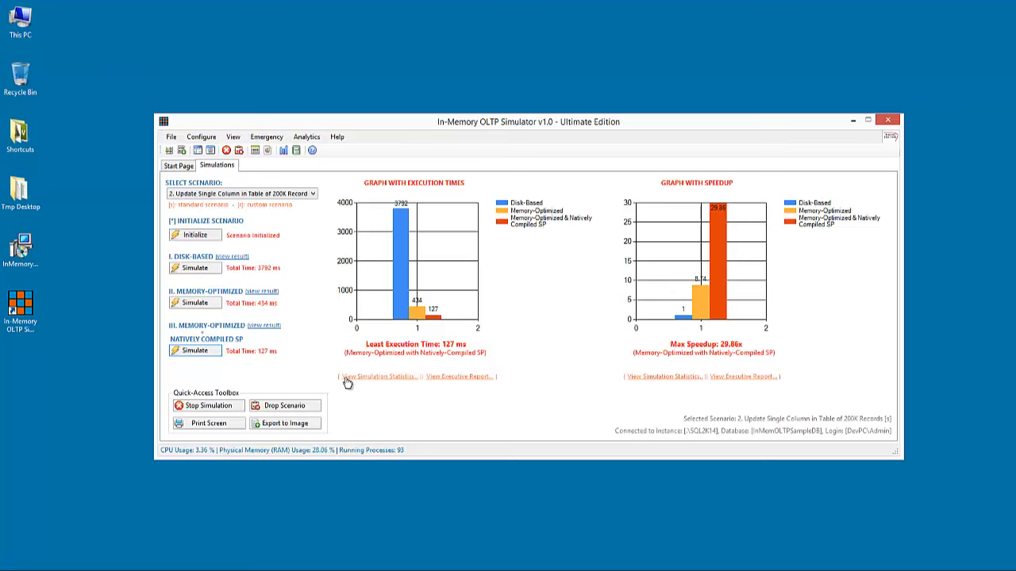
pyautogui.moveTo(580, 397)
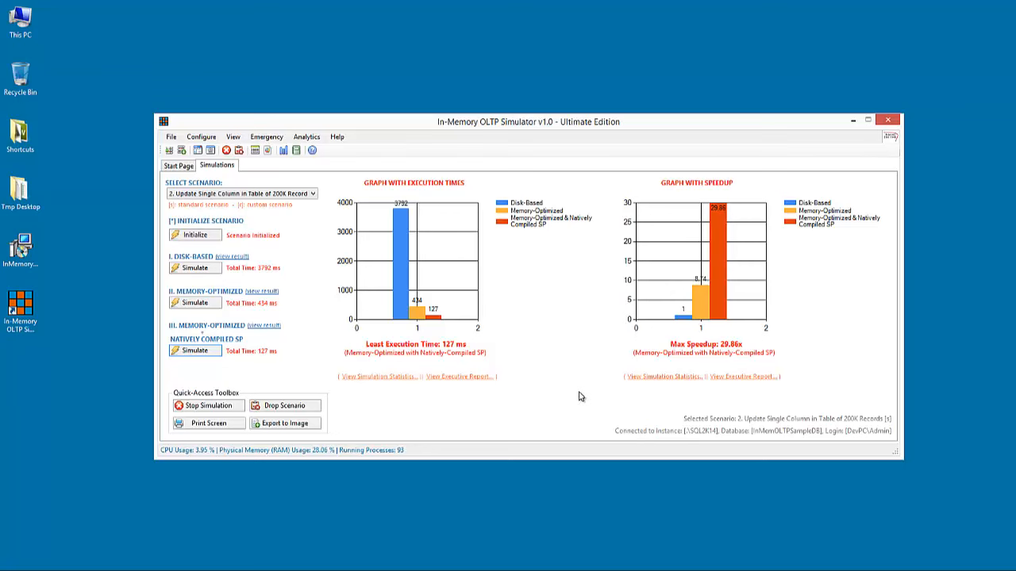
pyautogui.moveTo(379, 376)
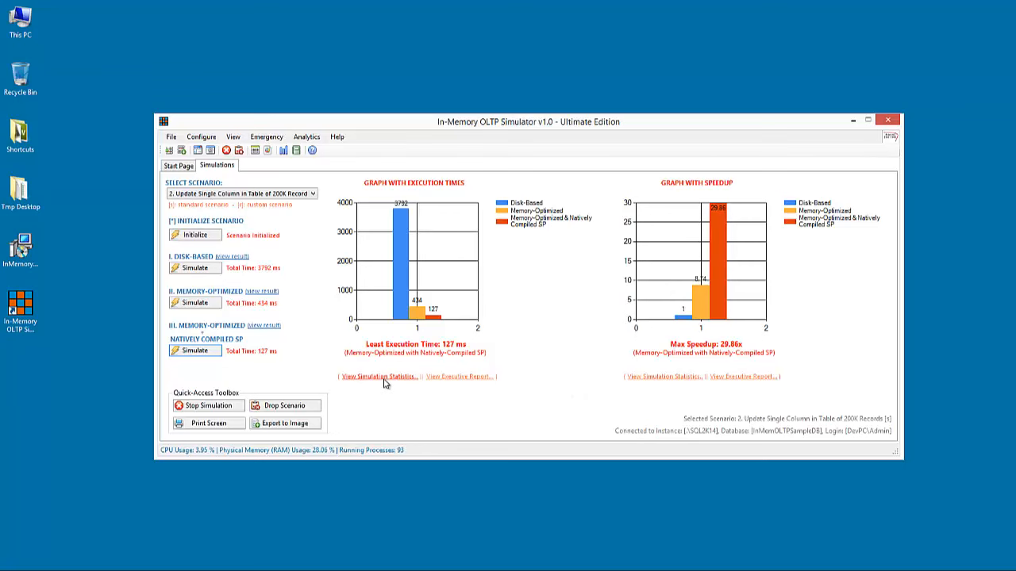
pyautogui.click(378, 376)
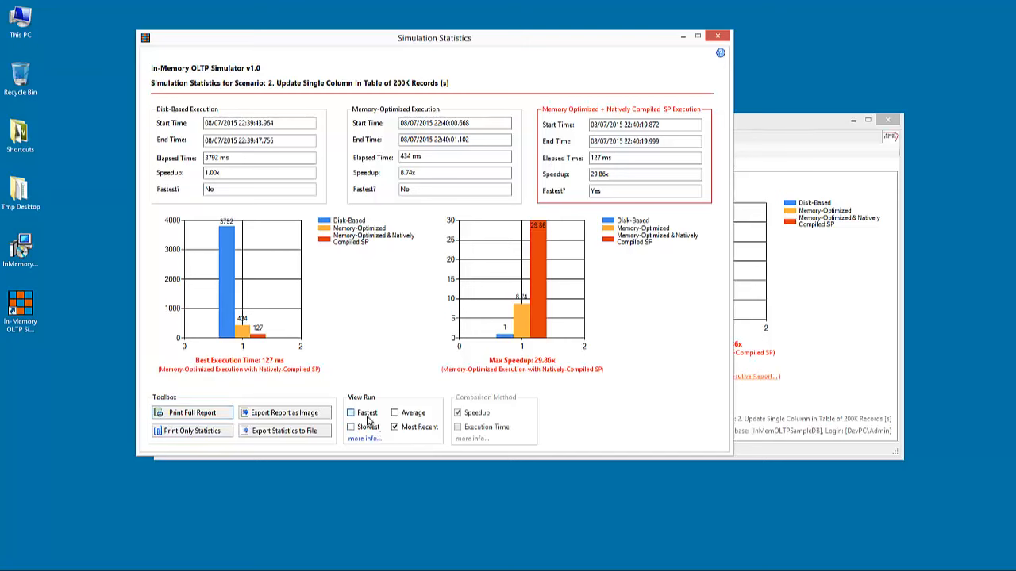
pyautogui.click(350, 412)
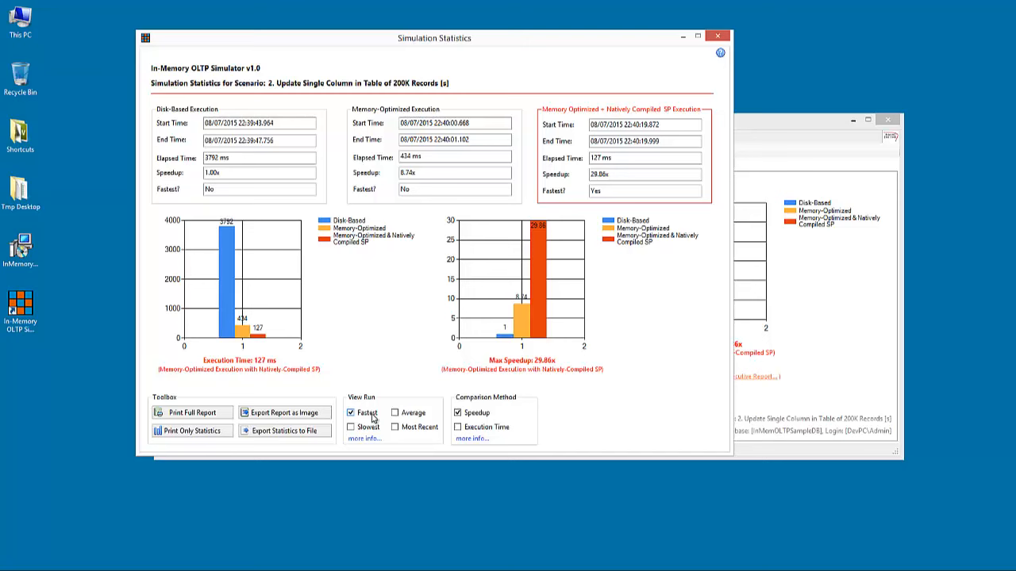
pyautogui.click(351, 427)
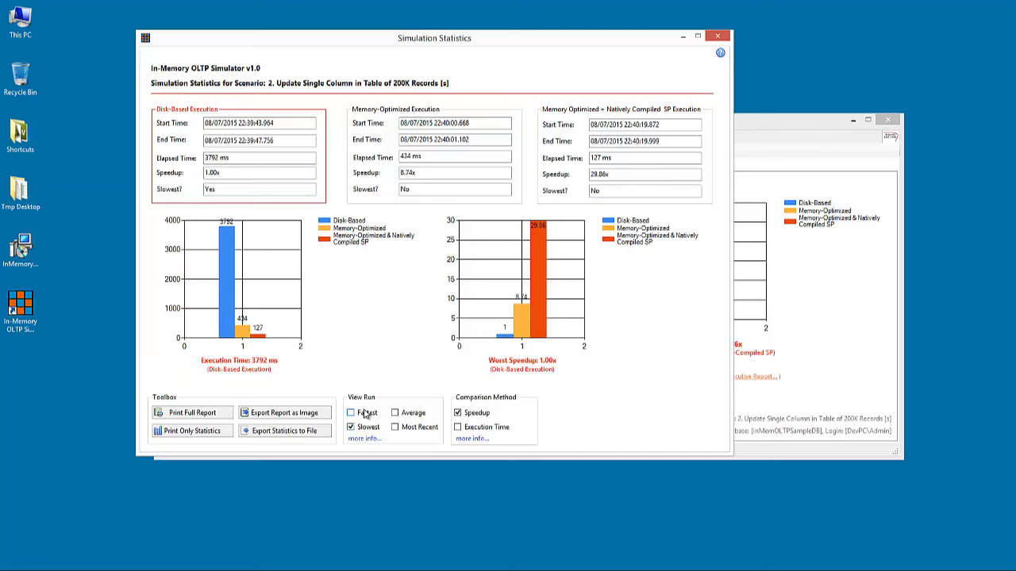
pyautogui.click(349, 412)
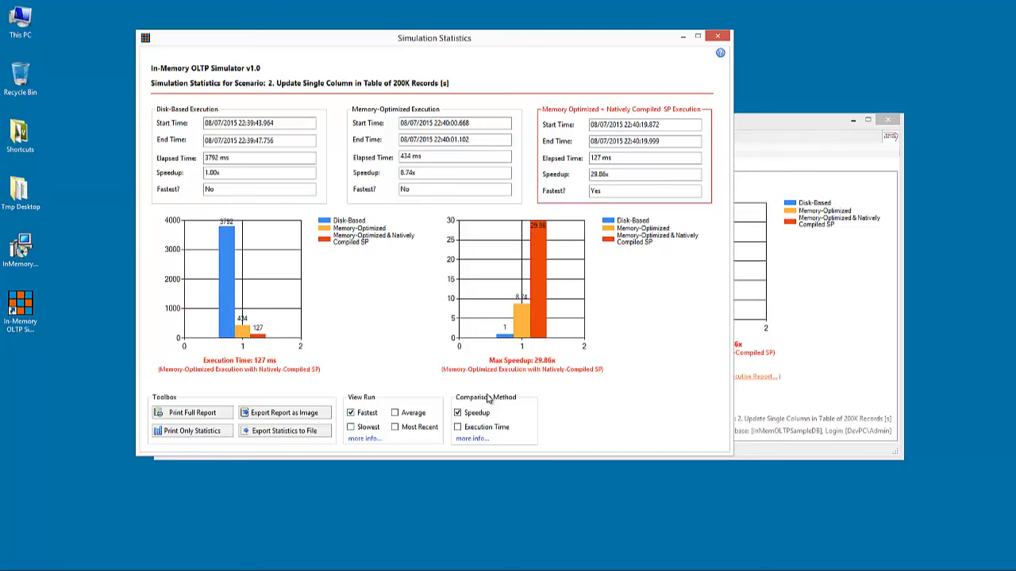
pyautogui.moveTo(516, 408)
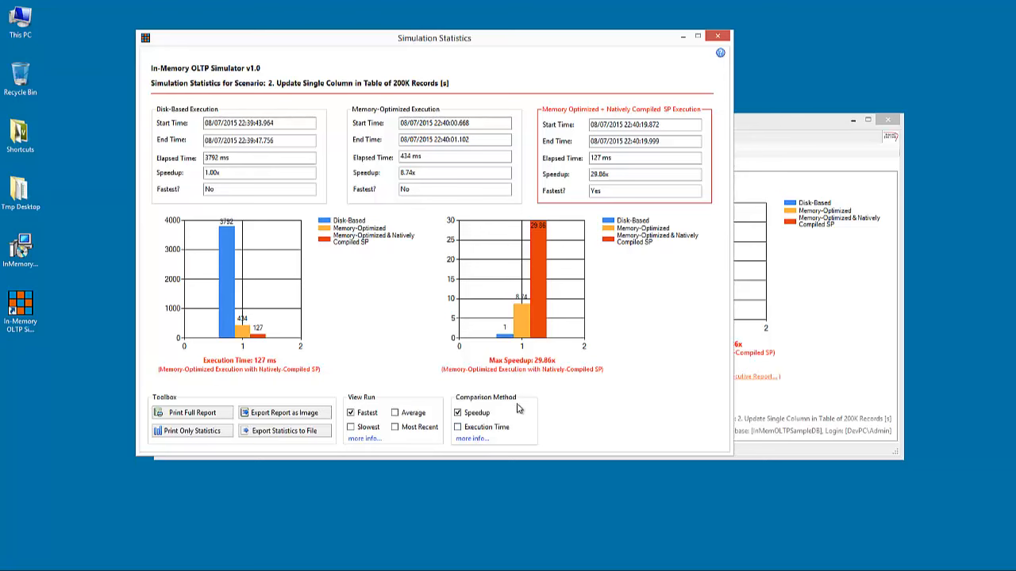
pyautogui.moveTo(506, 414)
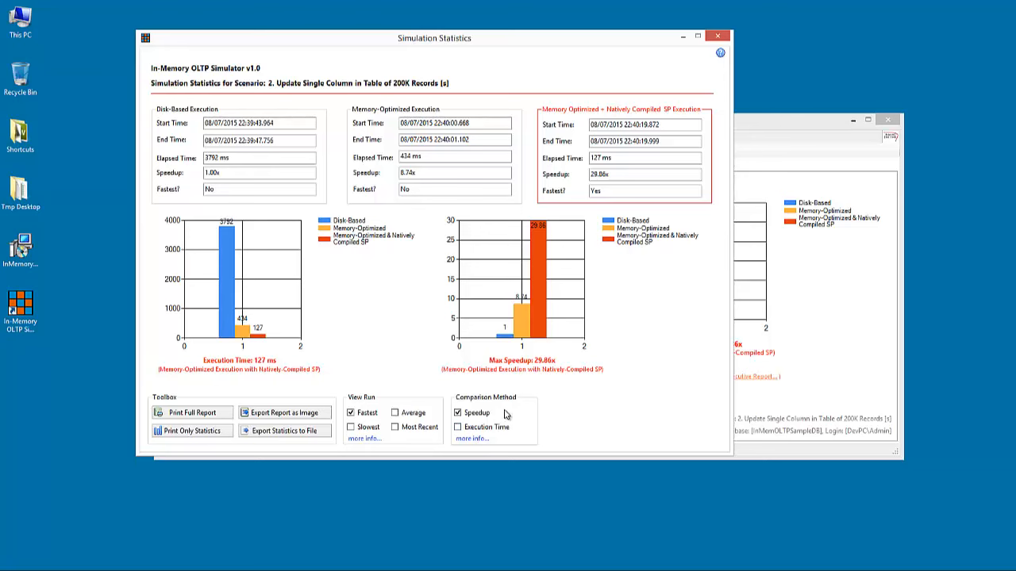
pyautogui.moveTo(508, 413)
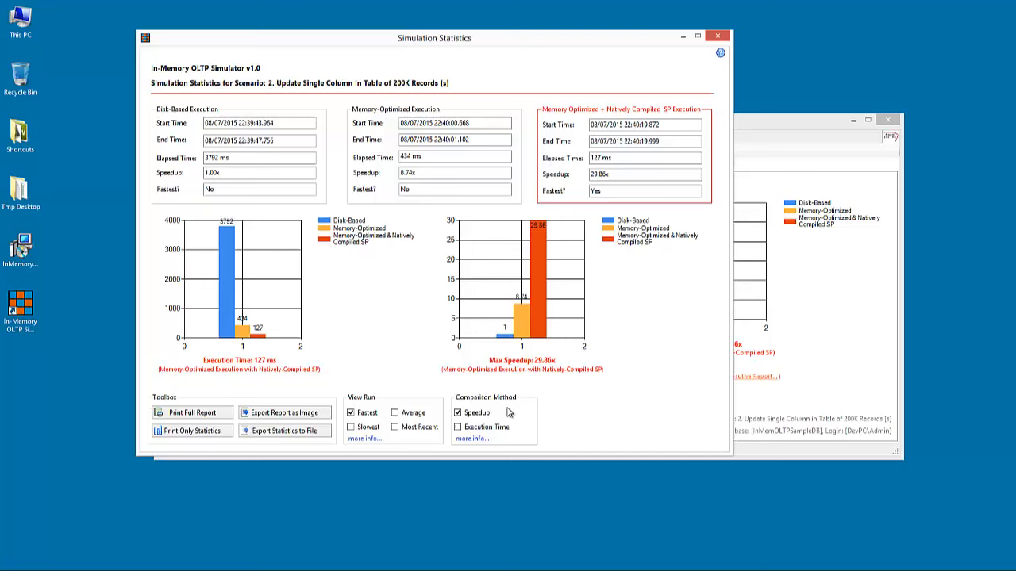
pyautogui.moveTo(499, 451)
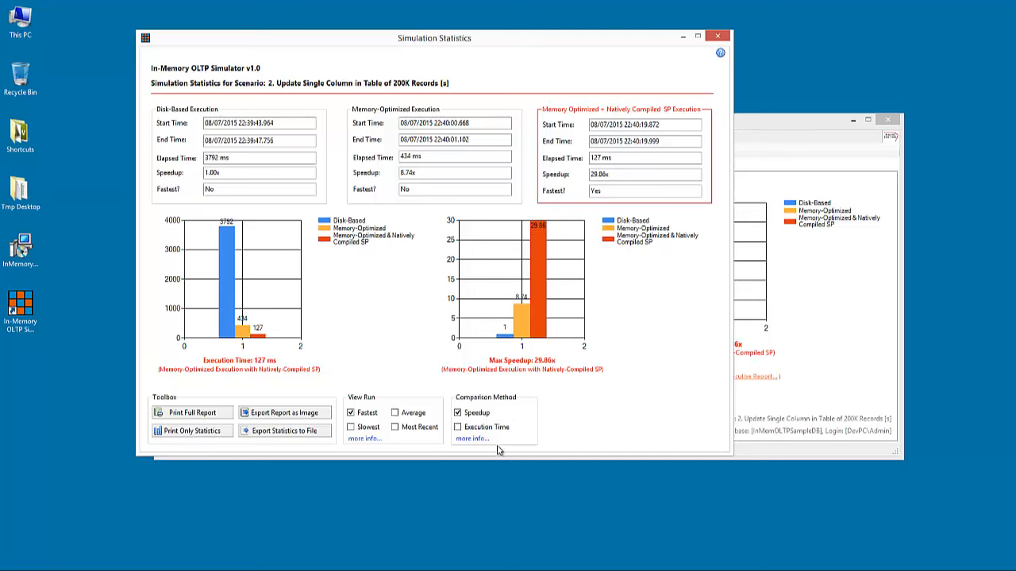
pyautogui.moveTo(191, 431)
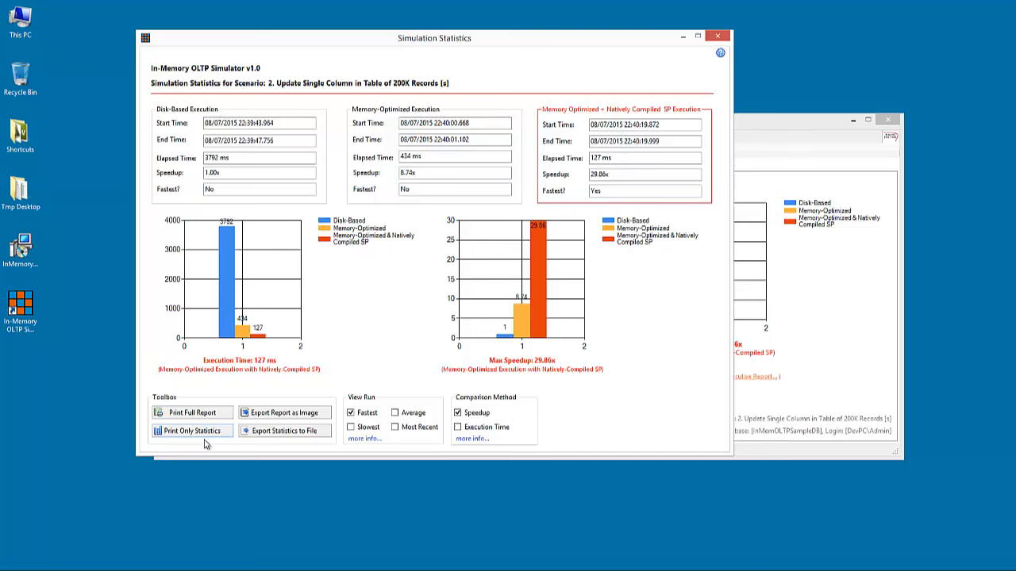
pyautogui.moveTo(353, 388)
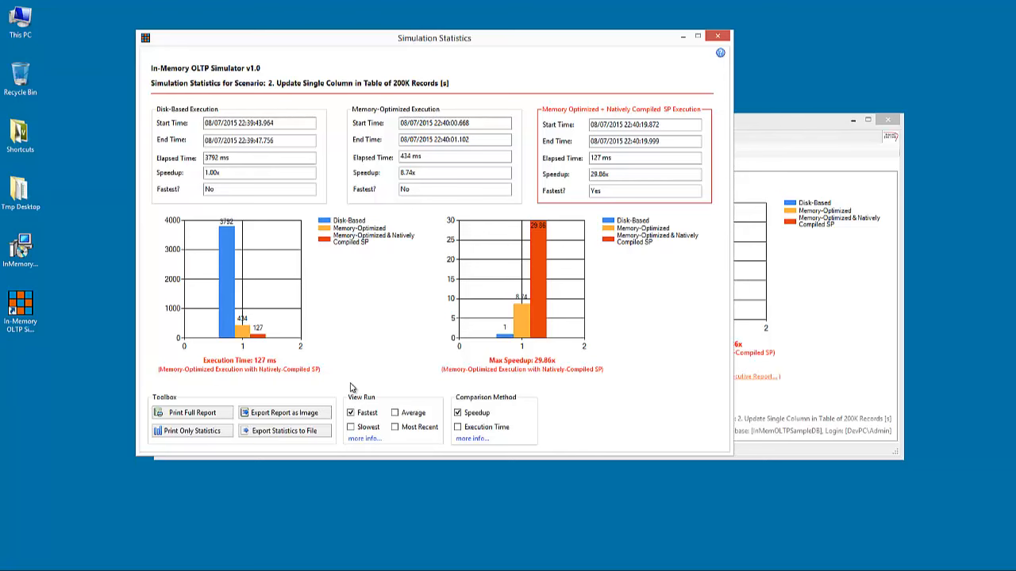
pyautogui.moveTo(318, 407)
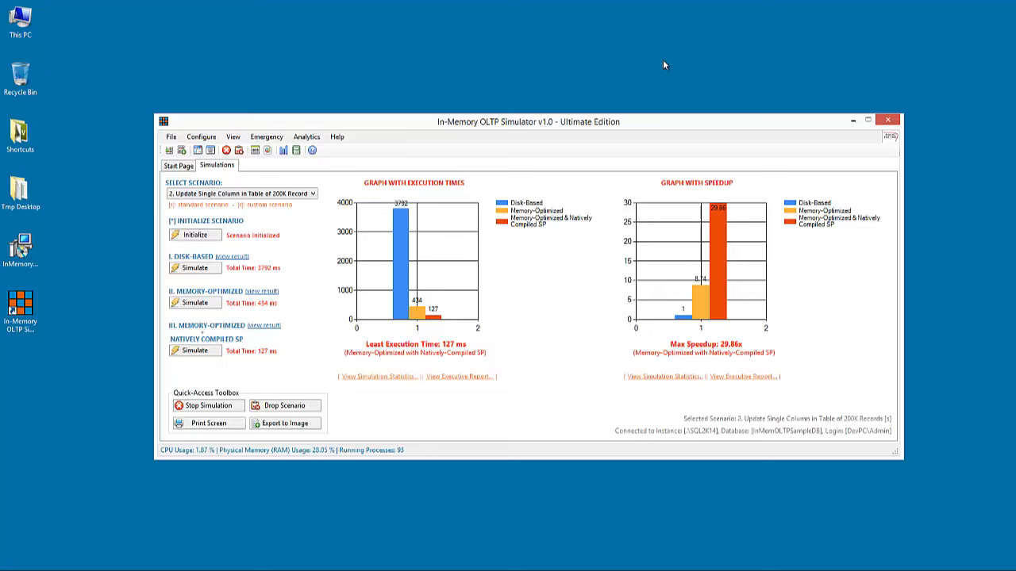
# Nudge the simulator window up and drag the Executive Report toward the screen centre
pyautogui.moveTo(527, 121); pyautogui.dragTo(539, 104)
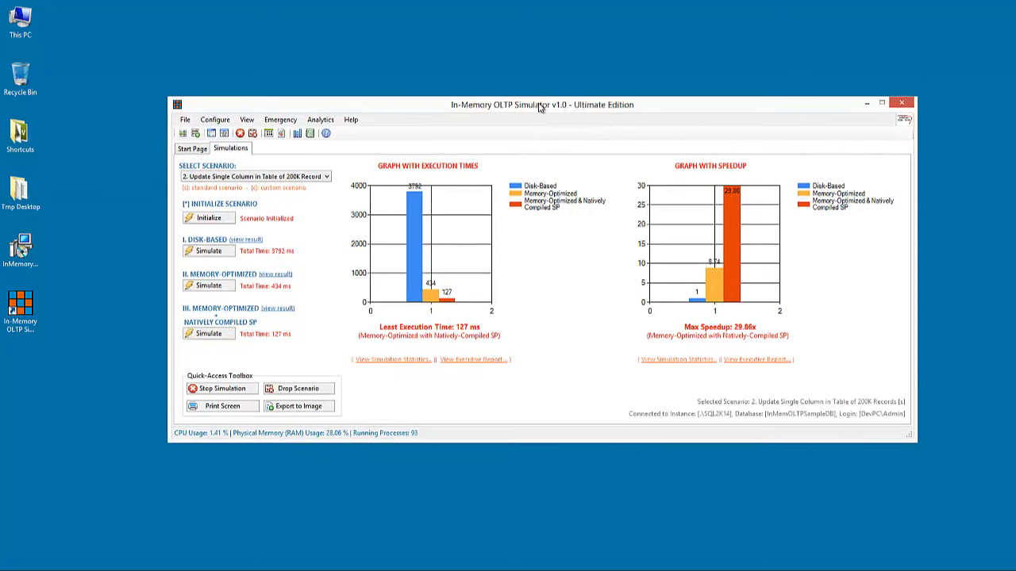
pyautogui.moveTo(569, 118)
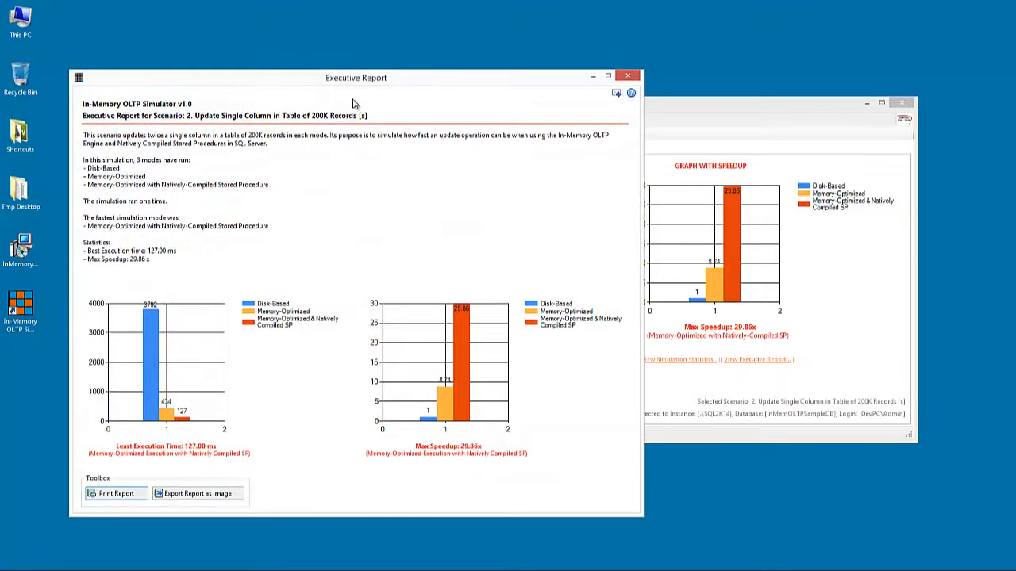
pyautogui.moveTo(356, 78); pyautogui.dragTo(502, 52)
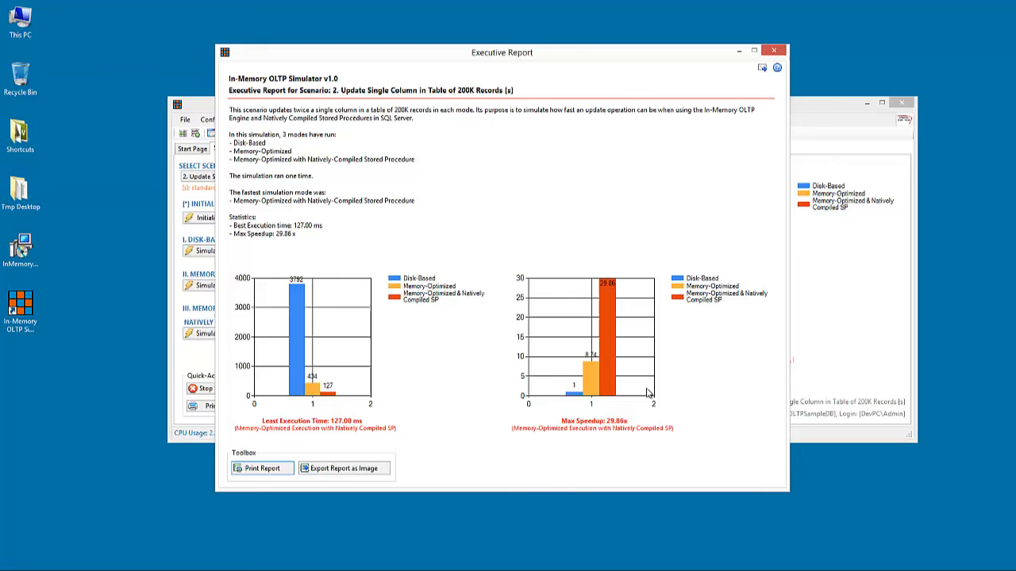
pyautogui.moveTo(488, 362)
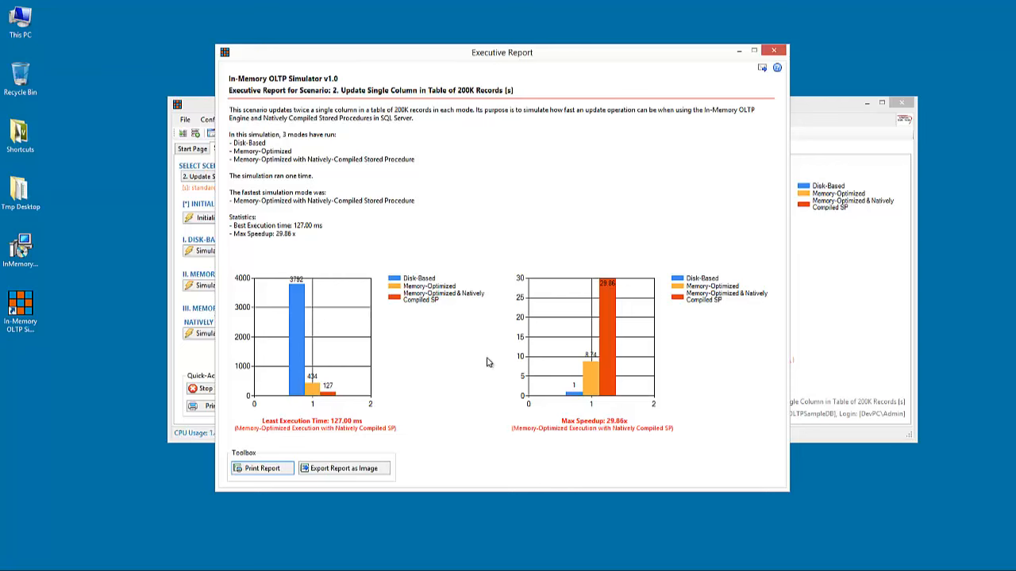
pyautogui.moveTo(768, 66)
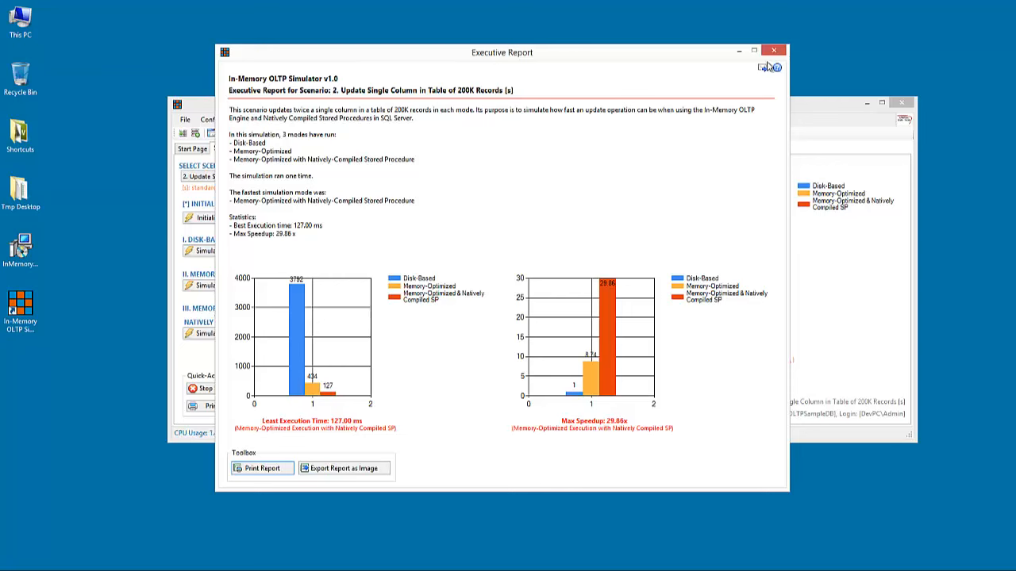
pyautogui.moveTo(767, 75)
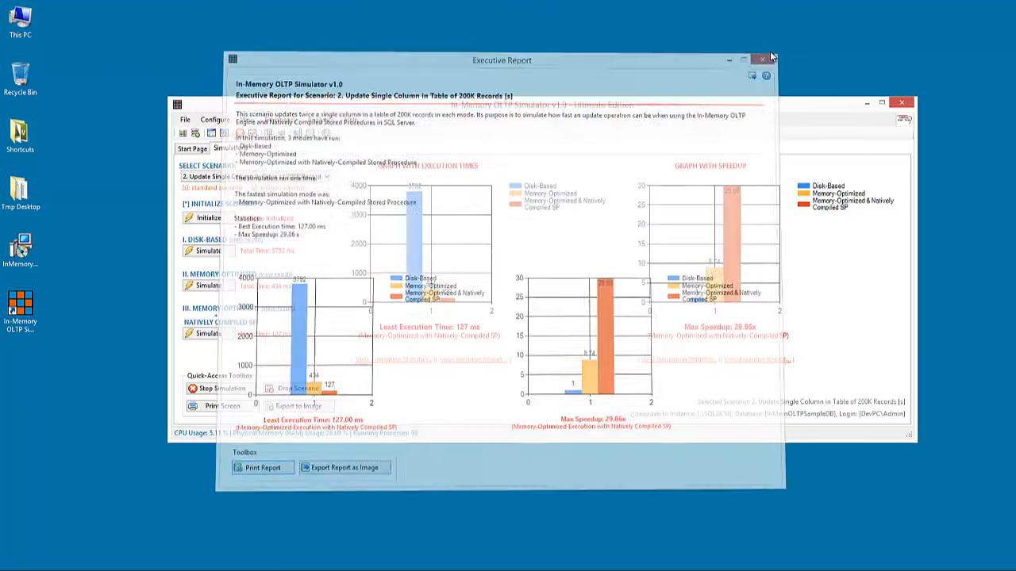
# Close the Executive Report and shift the simulator window further left
pyautogui.click(761, 60)
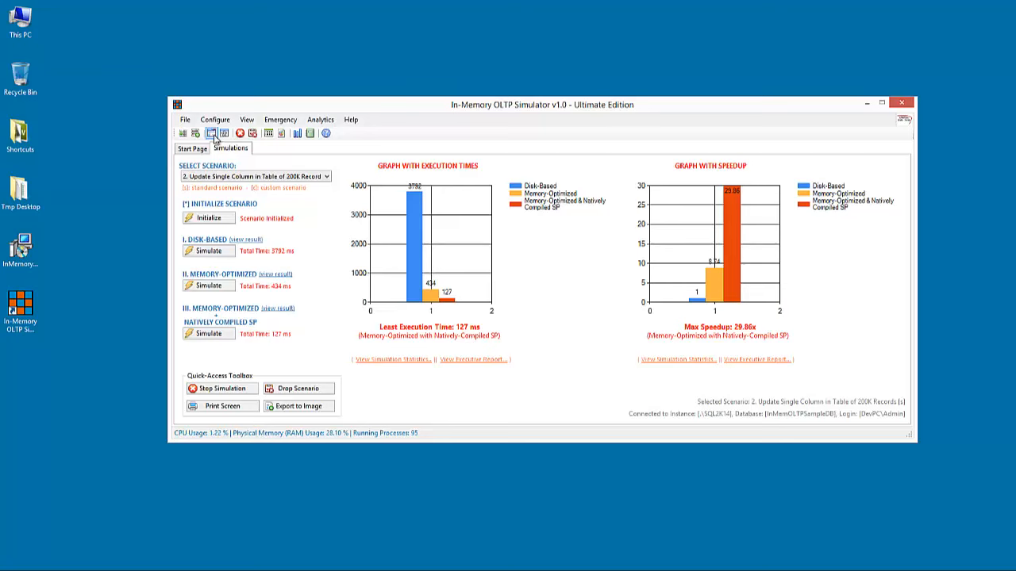
pyautogui.moveTo(562, 104); pyautogui.dragTo(499, 88)
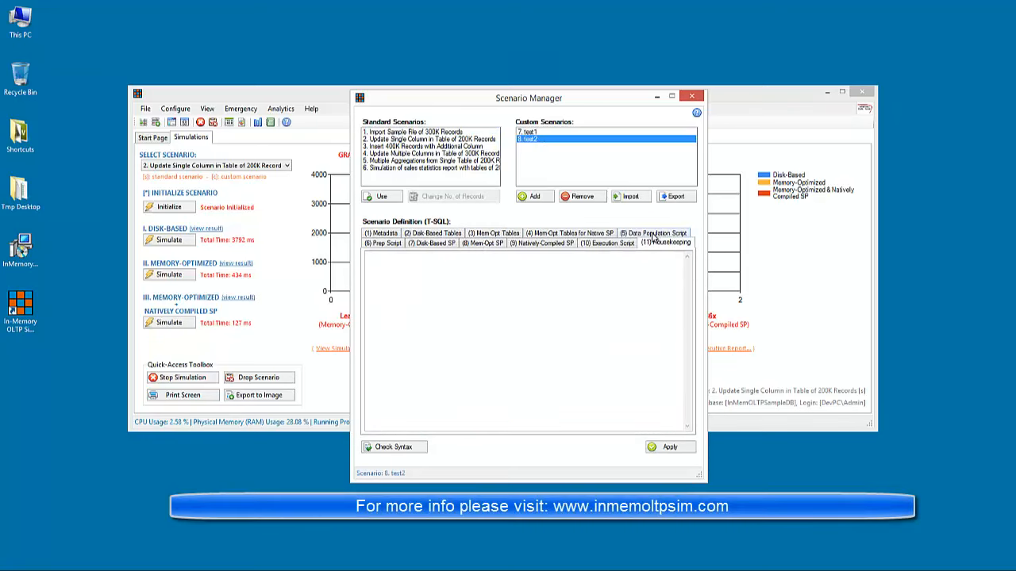
# Review test2's Mem-Opt SP, Prep Script, then its metadata (name, author, Disk-Based only)
pyautogui.click(482, 243)
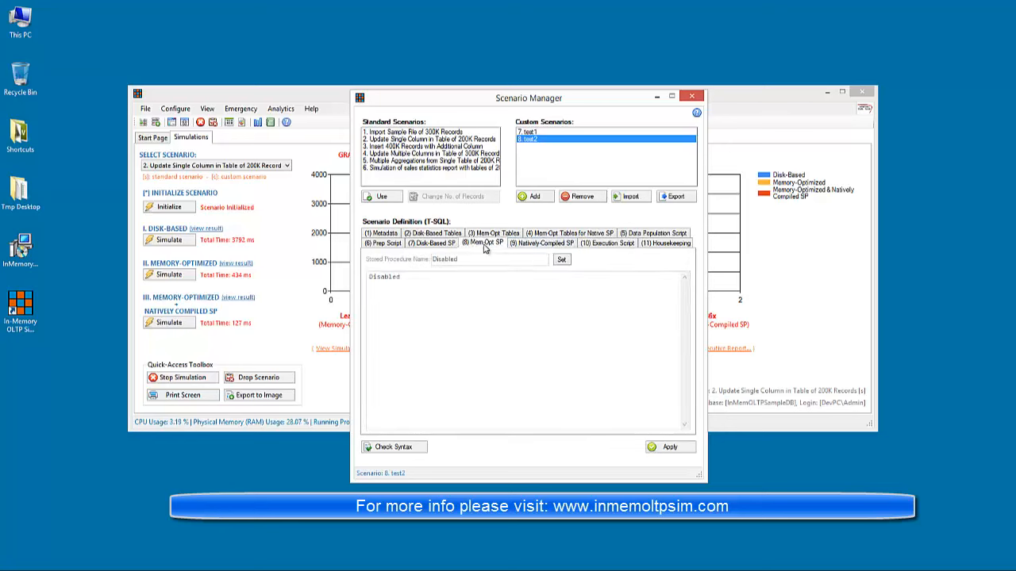
pyautogui.click(384, 243)
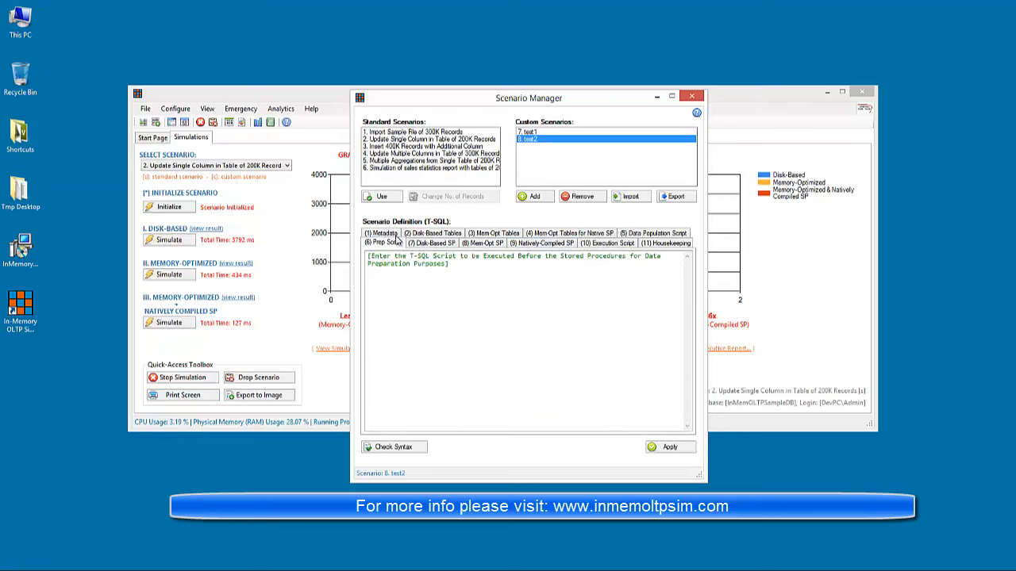
pyautogui.click(383, 233)
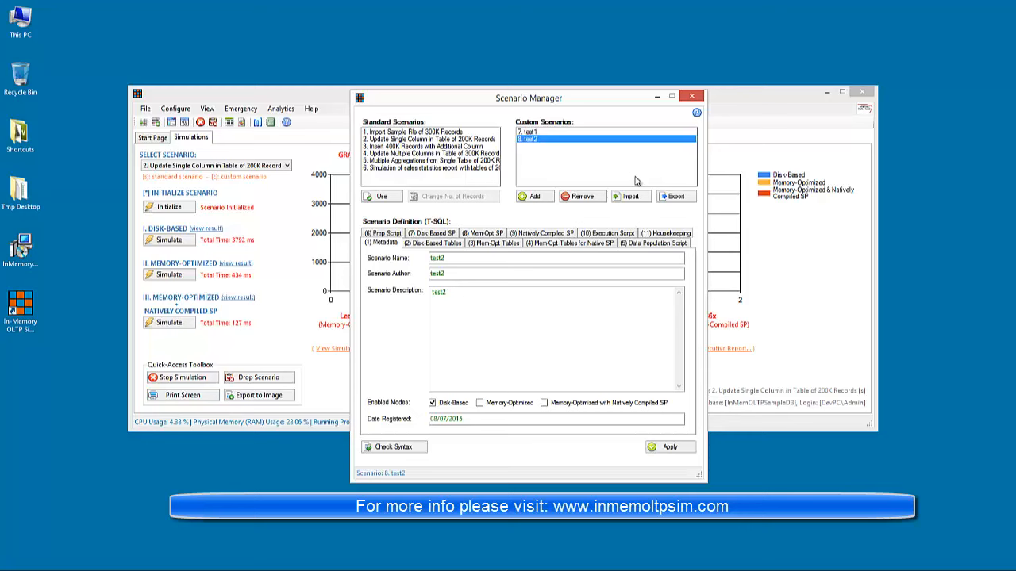